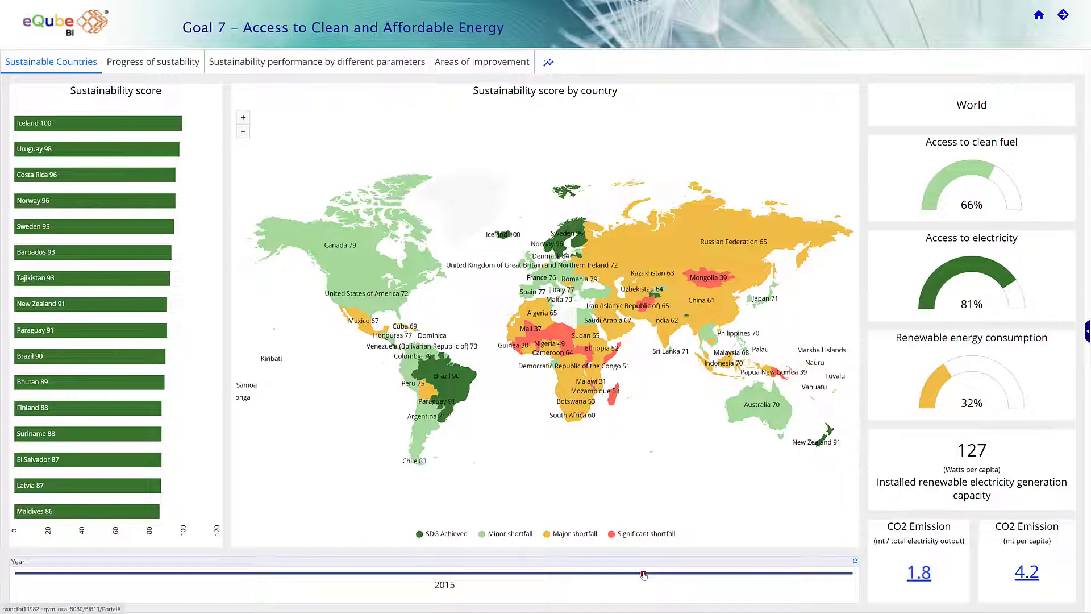
Move the Year slider forward to 2019 and close Sweden's renewable energy forecast
left_click_drag(642, 574, 686, 574)
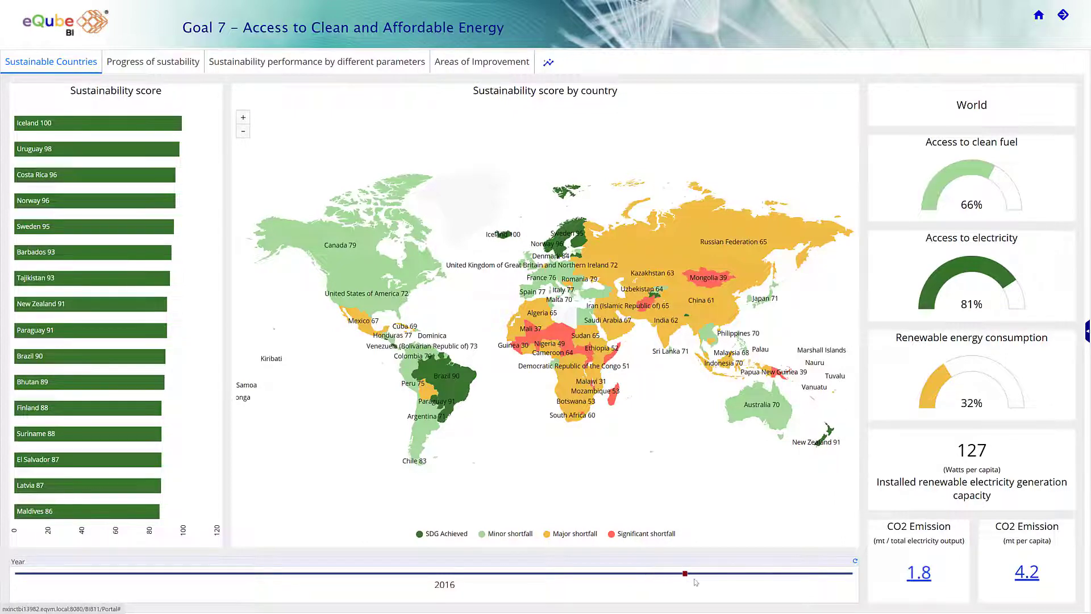
left_click_drag(686, 573, 800, 573)
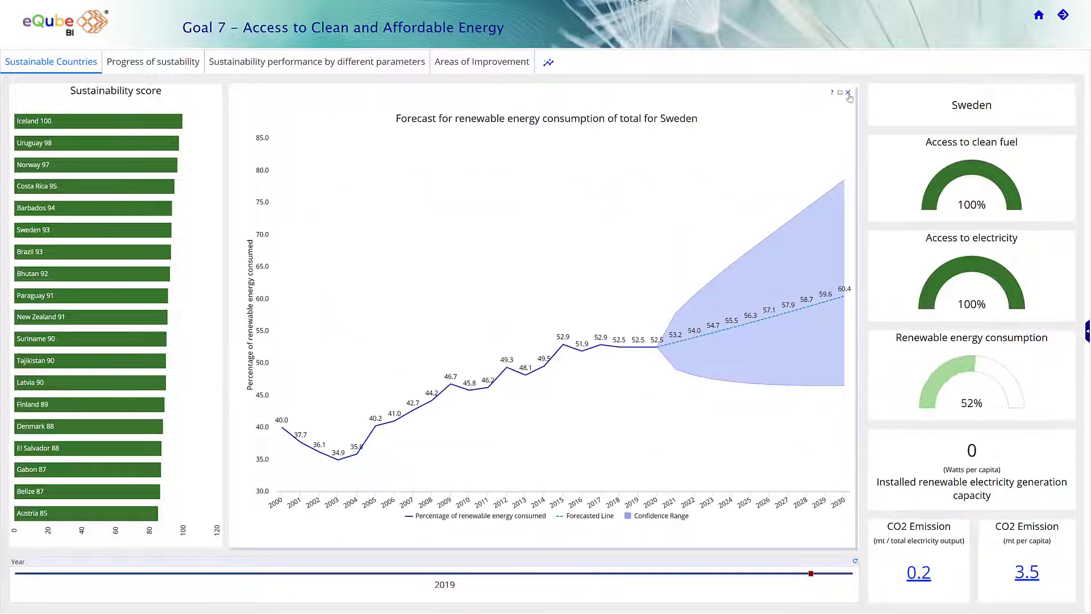
left_click(153, 62)
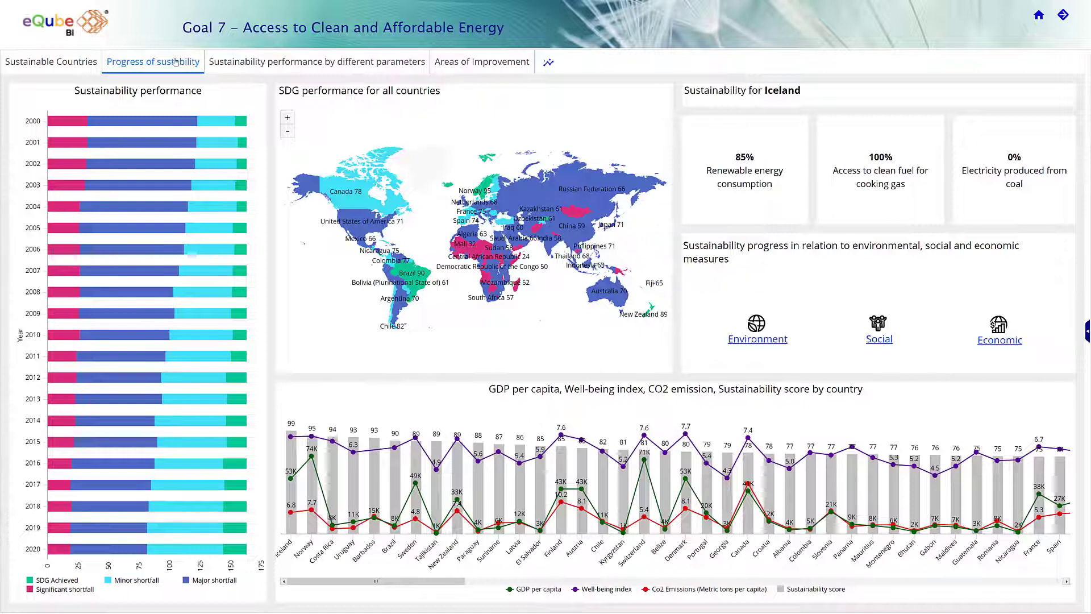
Show only 2019 SDG-achieved countries, review their social impact, then go to performance by parameters
left_click(125, 443)
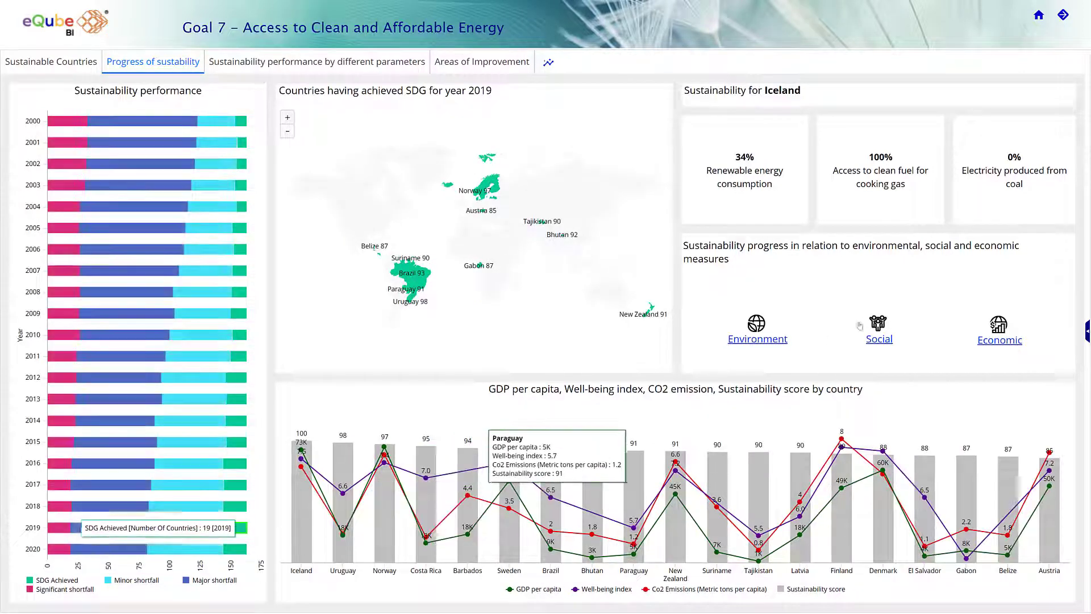
left_click(879, 340)
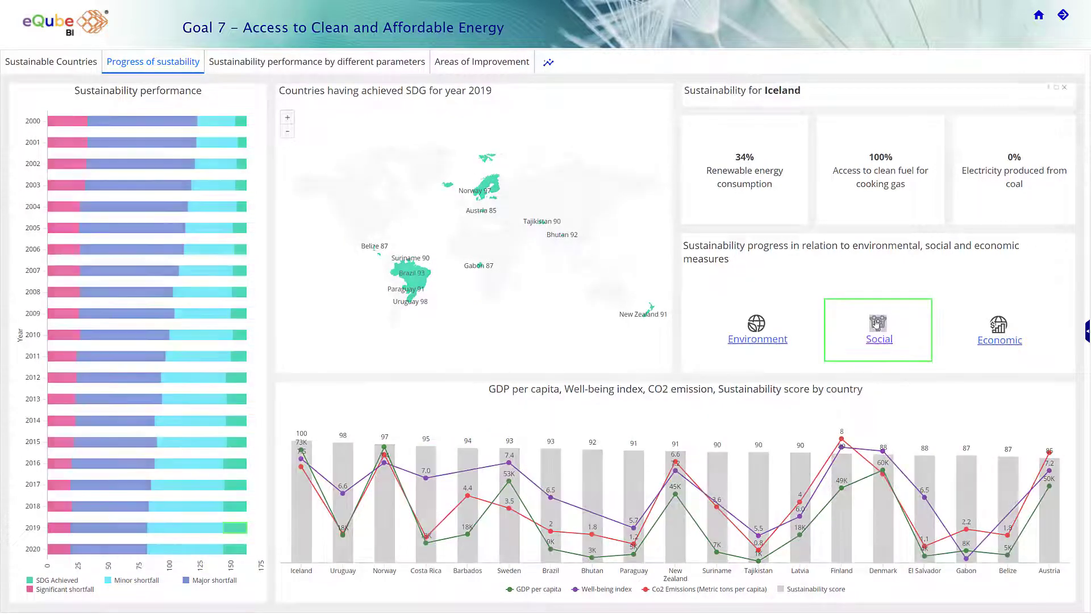
left_click(878, 340)
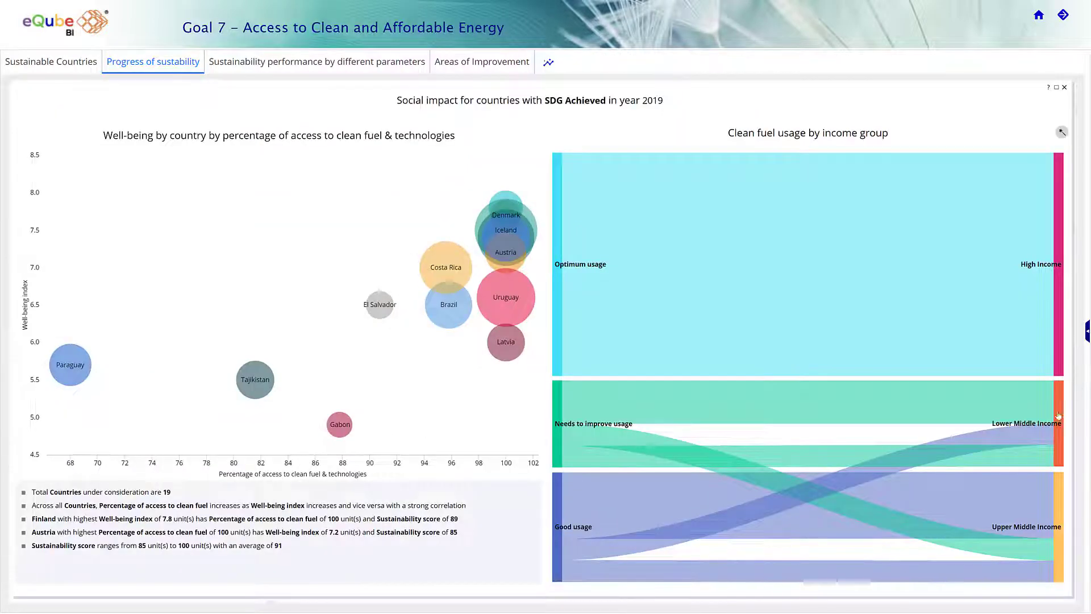
mouse_move(967, 555)
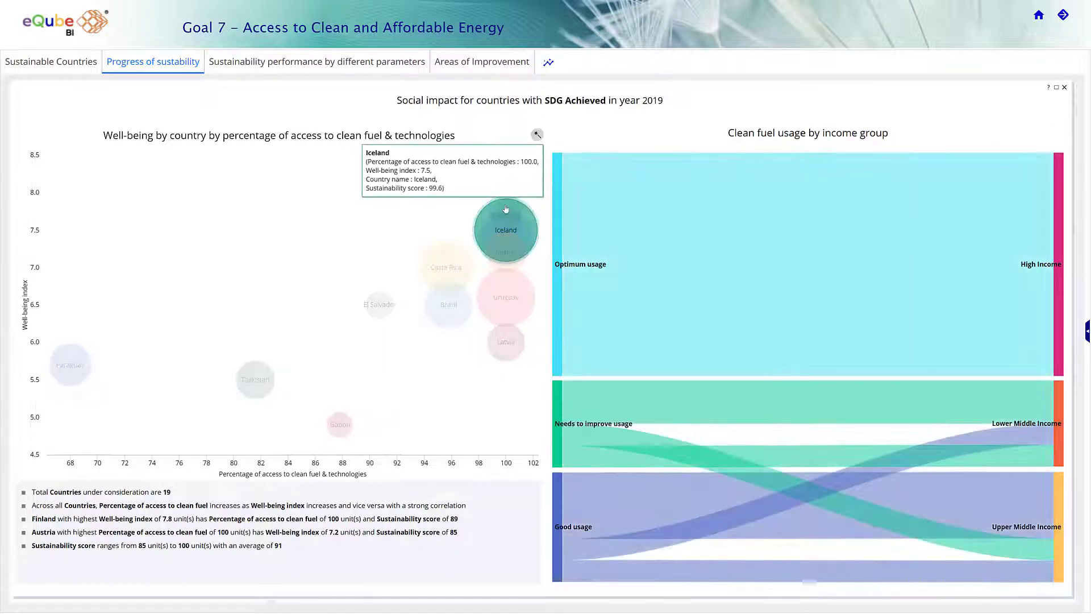
mouse_move(69, 365)
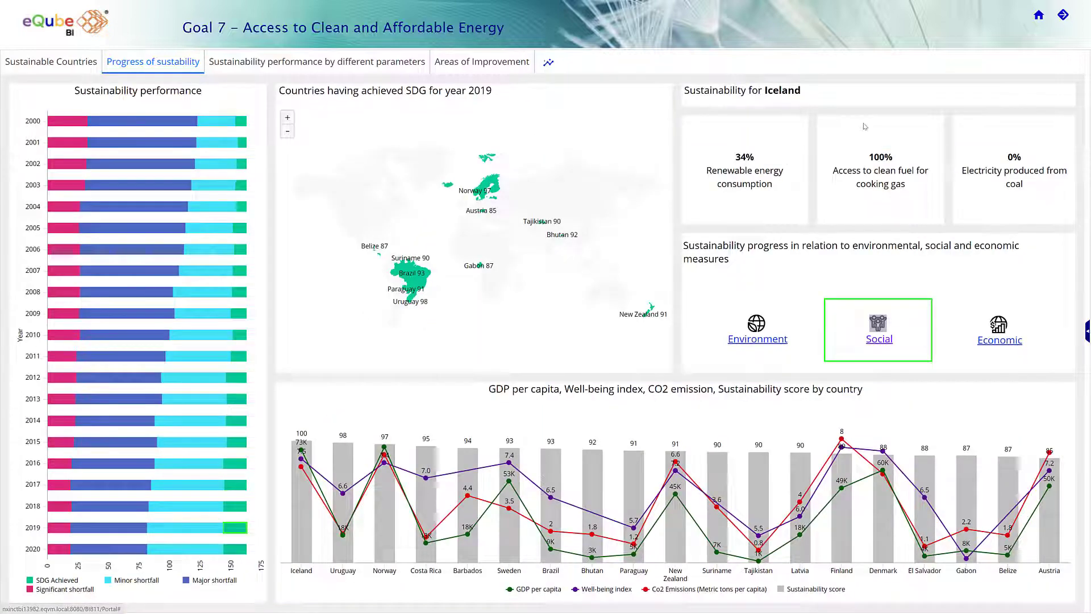
left_click(315, 62)
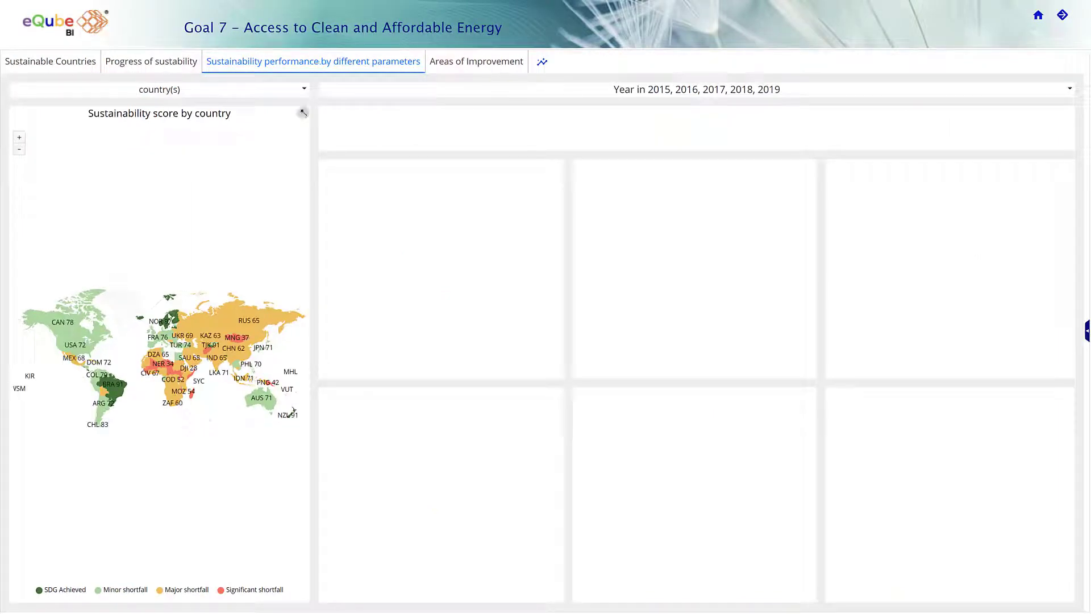
mouse_move(169, 320)
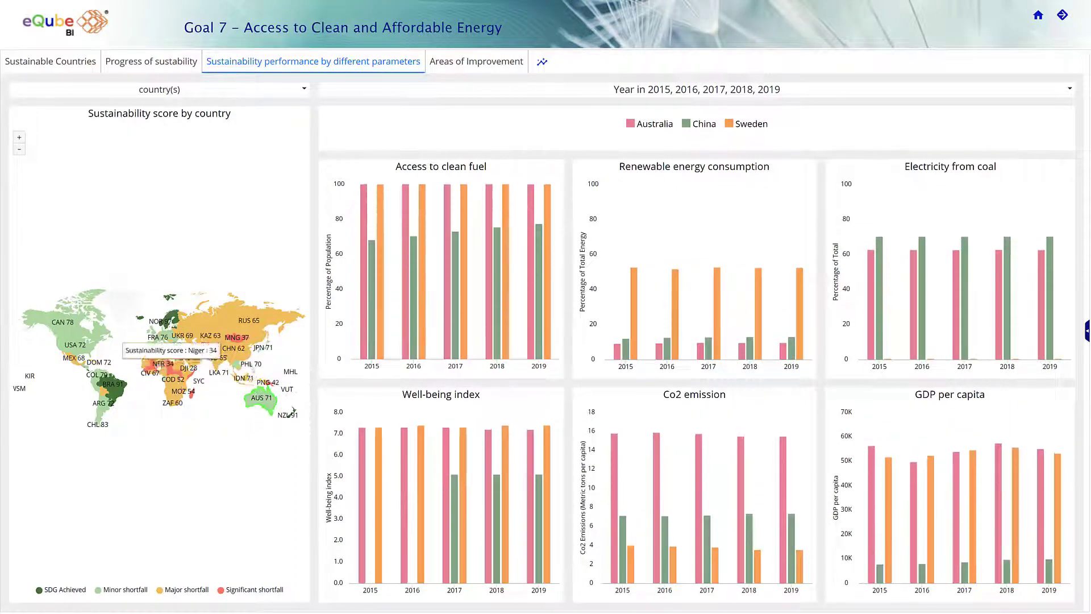
Add the United States to the country comparison, then move to the areas of improvement page
left_click(68, 341)
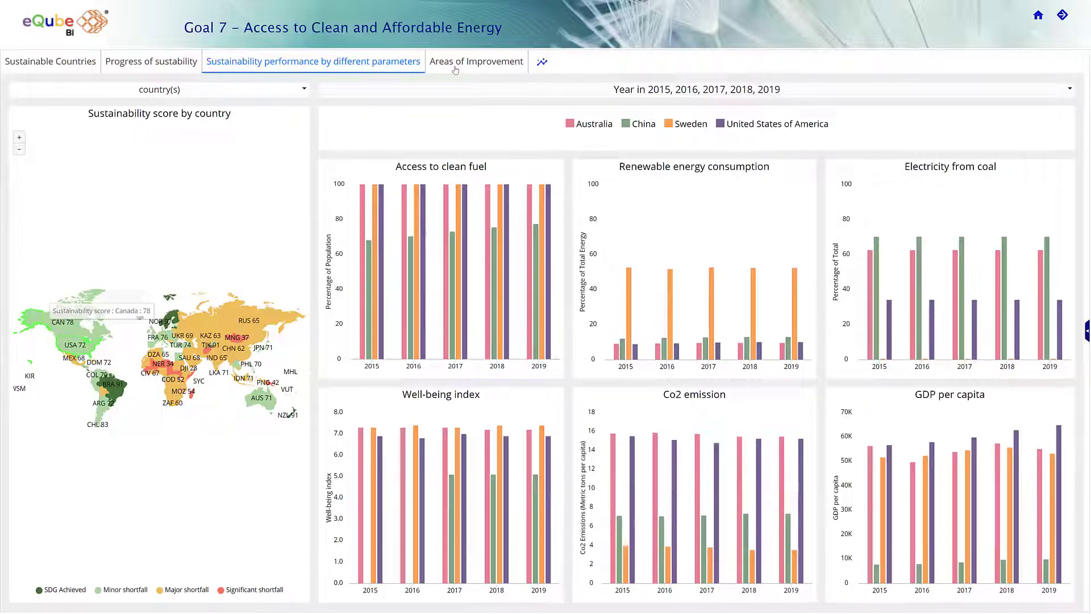
left_click(476, 61)
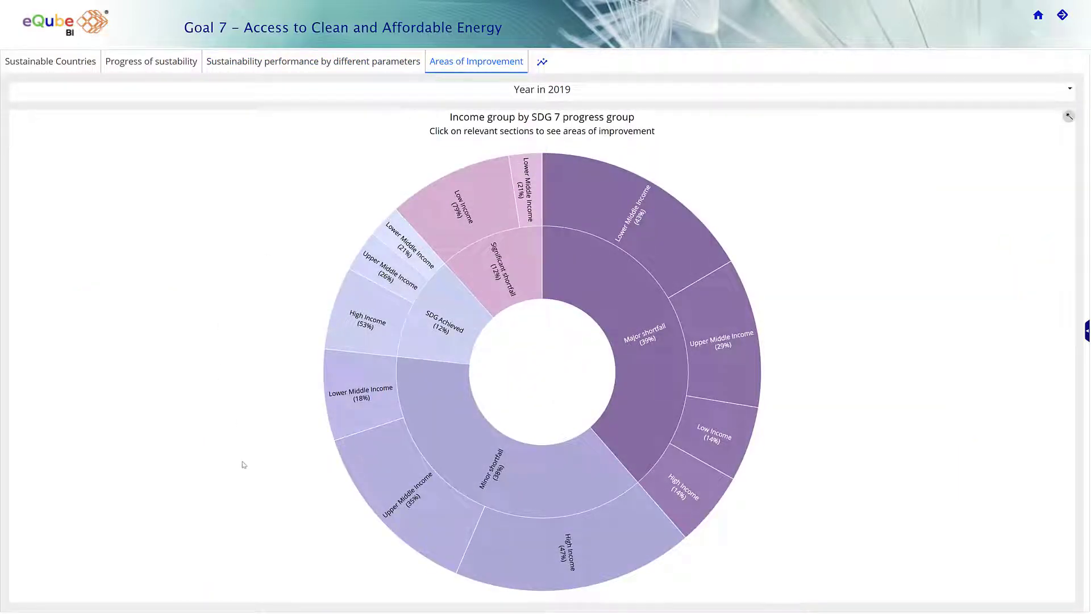
mouse_move(518, 557)
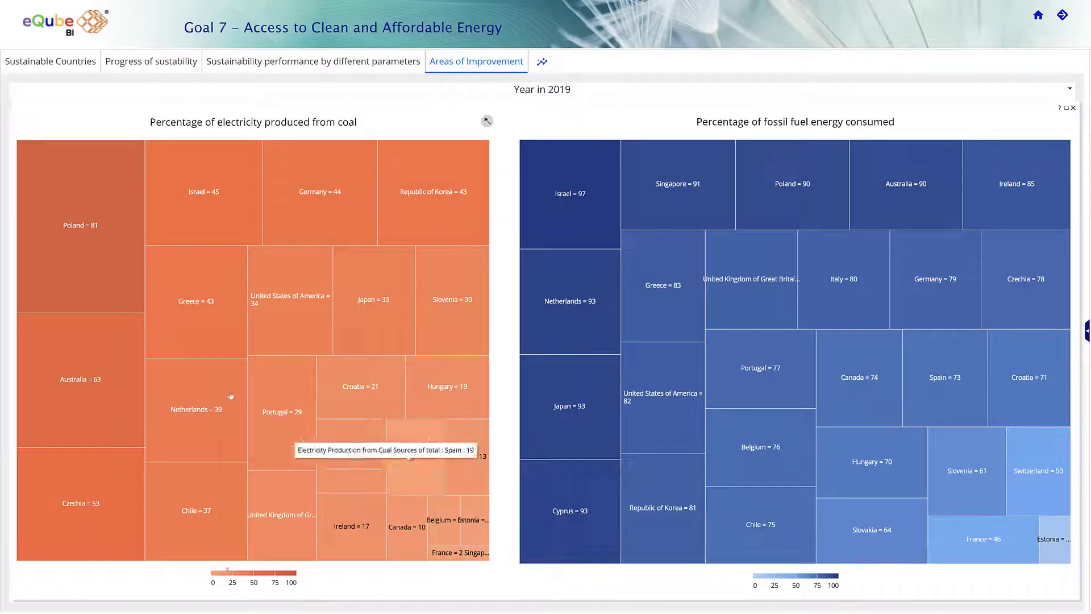
mouse_move(124, 288)
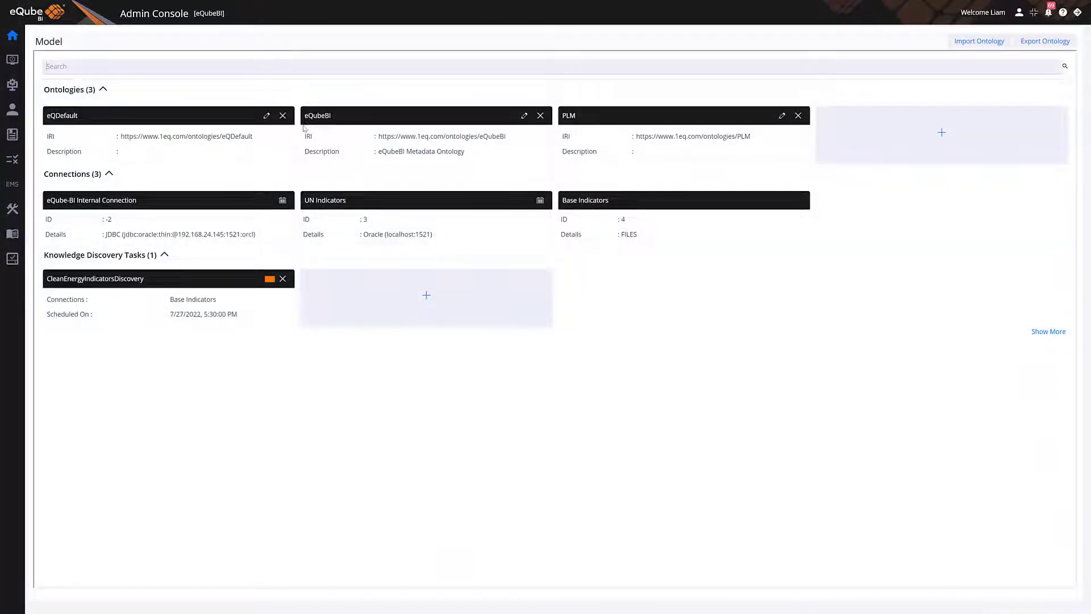
Review the Location tag parameters on the Countries sheet of the CleanEnergyIndicatorsDiscovery task
left_click(95, 278)
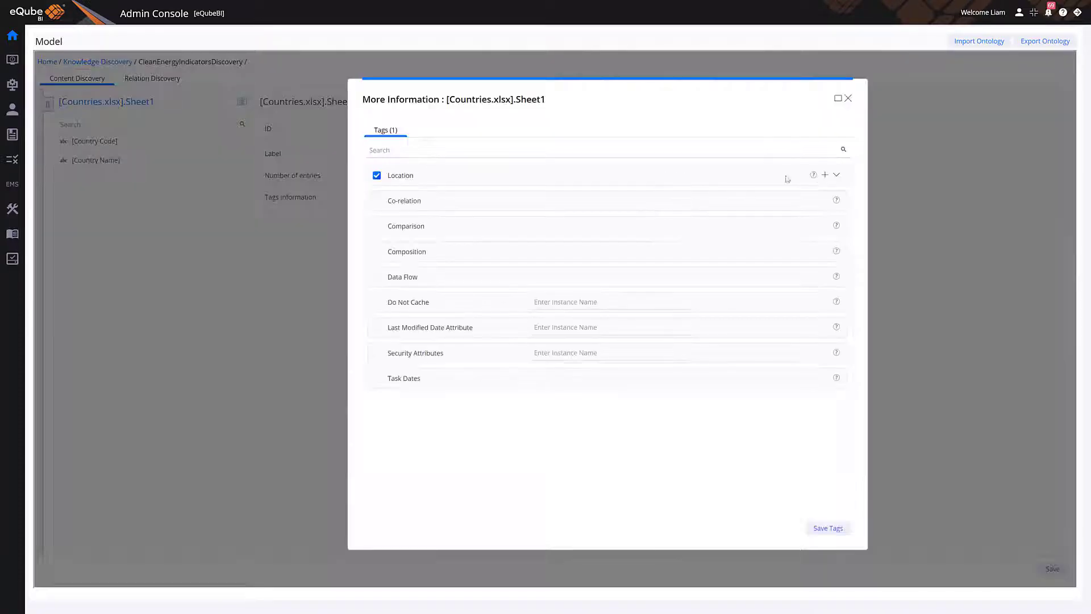
left_click(837, 174)
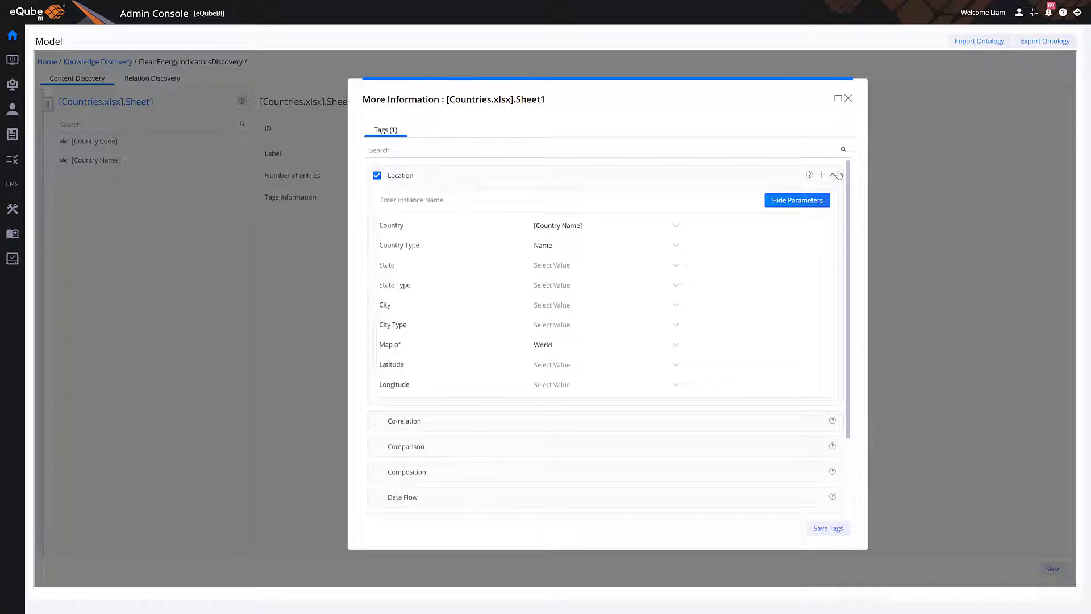
left_click(847, 97)
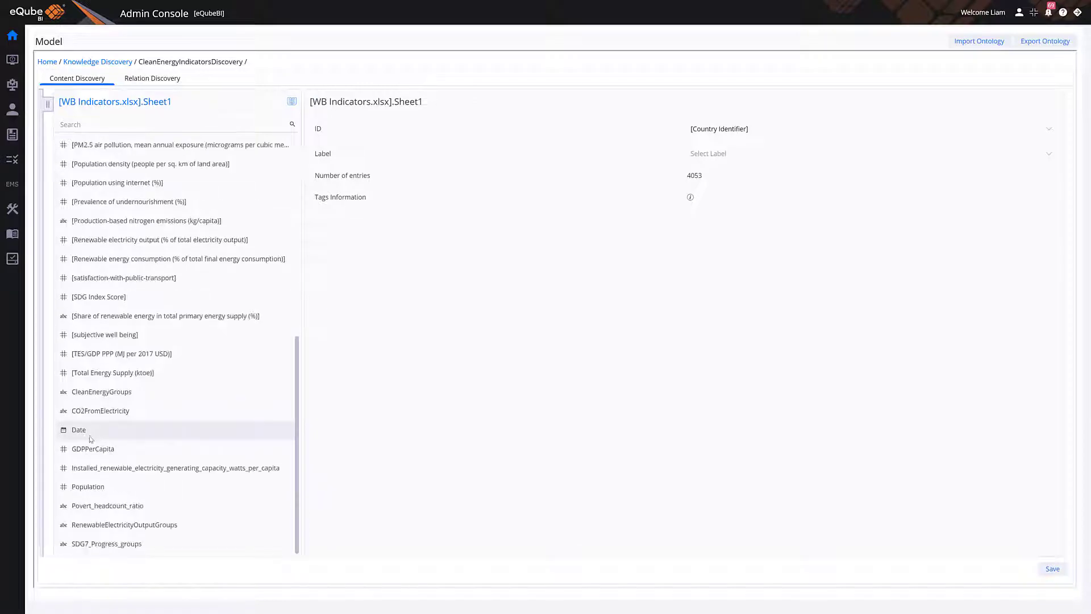
Review the Date attribute's tags, then view the relationships discovered between the sheets
left_click(79, 430)
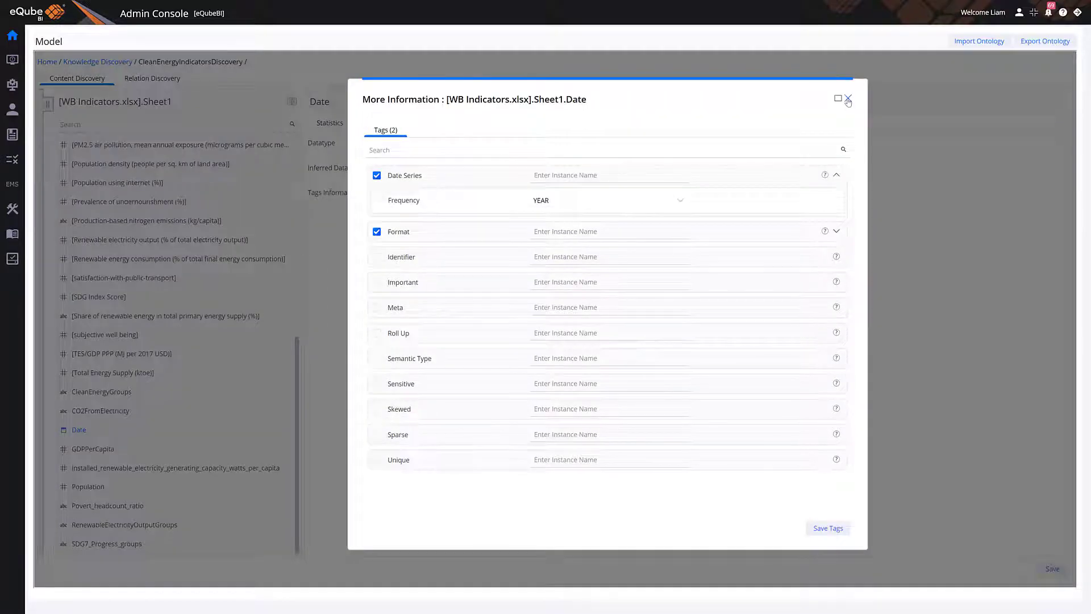
left_click(847, 98)
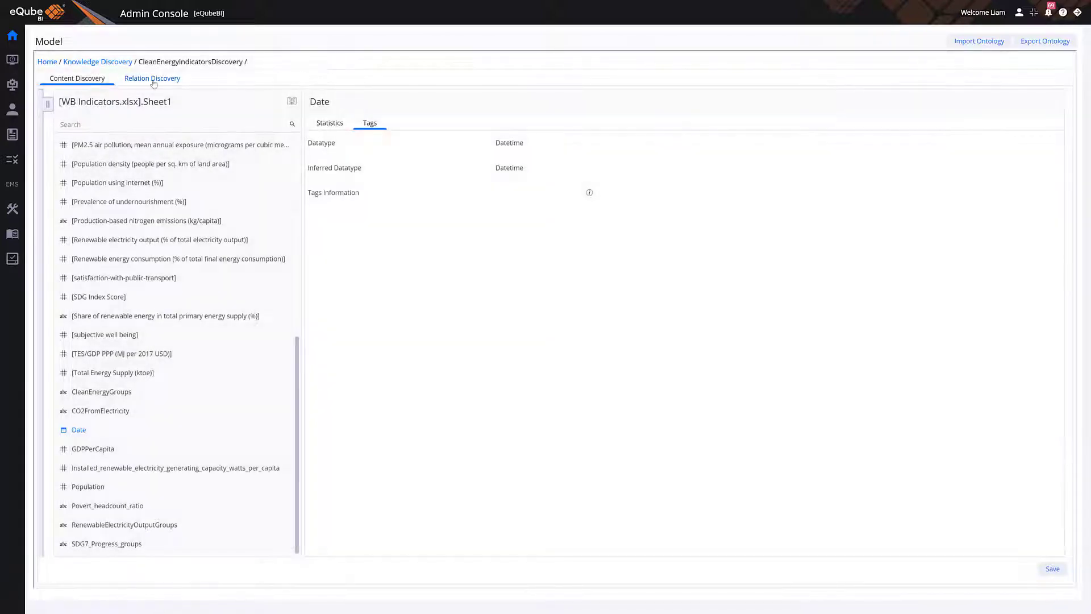
left_click(152, 78)
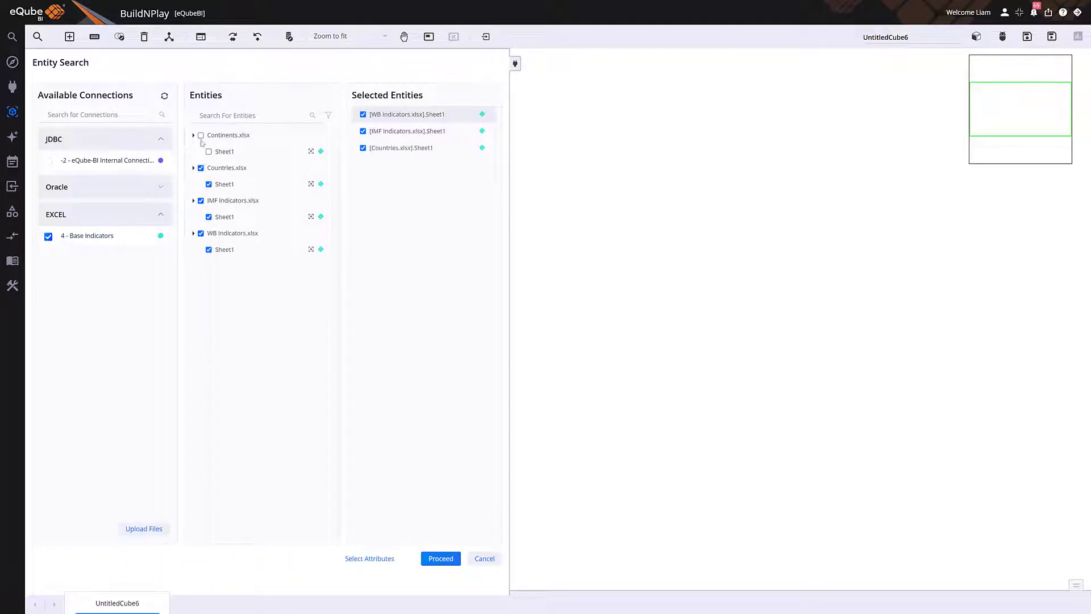
Include the Continents sheet in the join, add the UN Indicators connection and set its join attribute
left_click(440, 558)
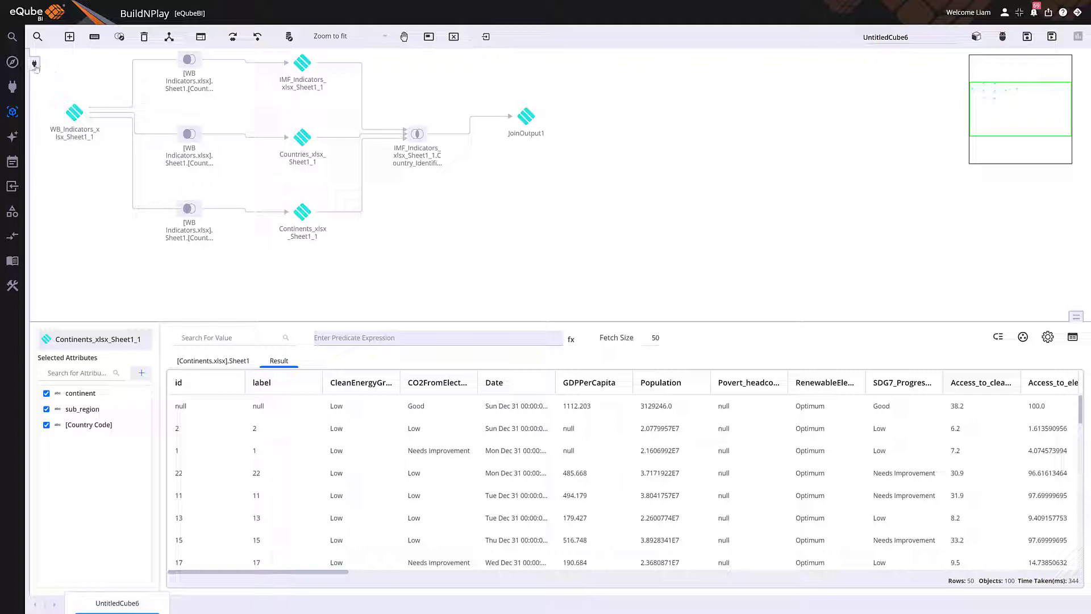
left_click(49, 208)
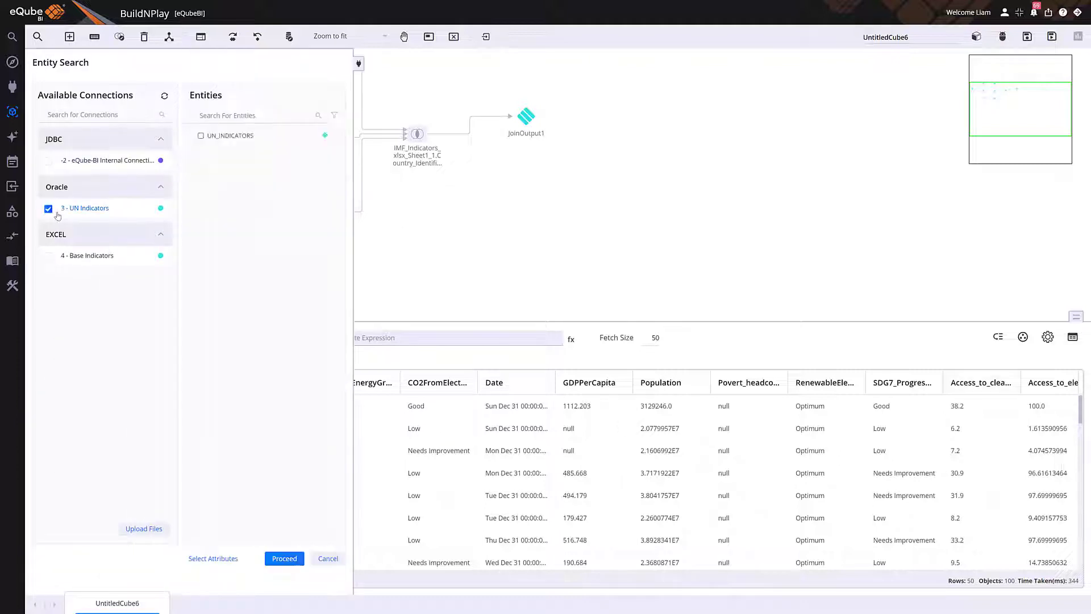
left_click(284, 558)
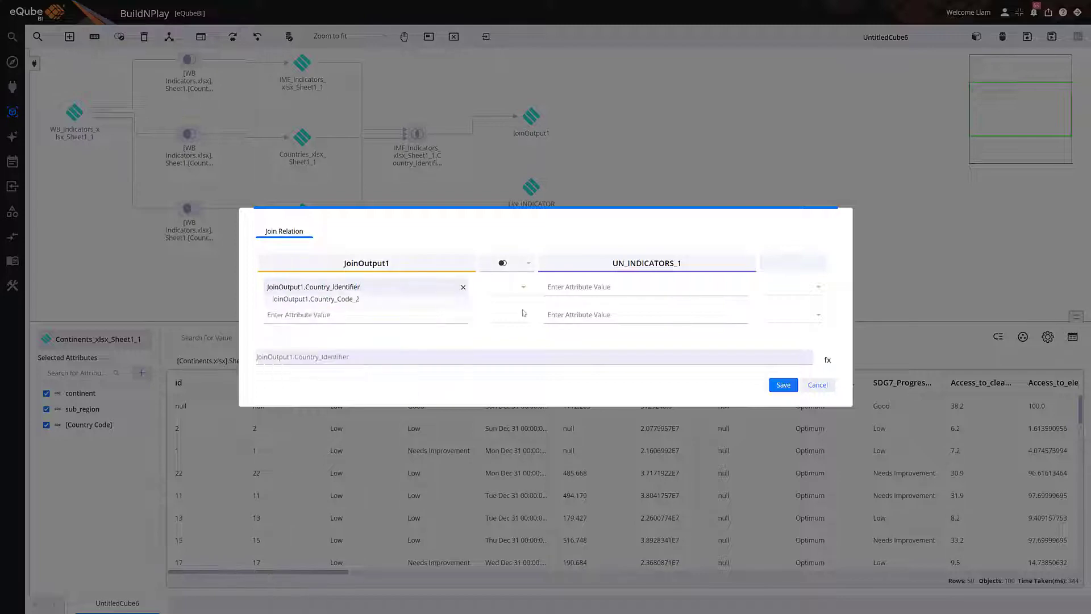
left_click(783, 384)
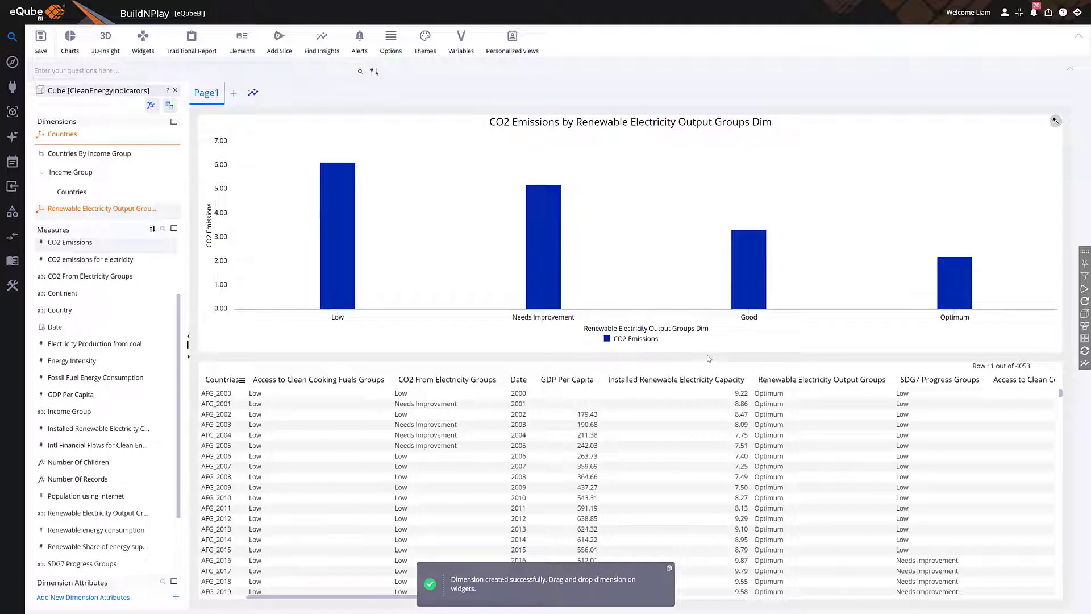
mouse_move(331, 198)
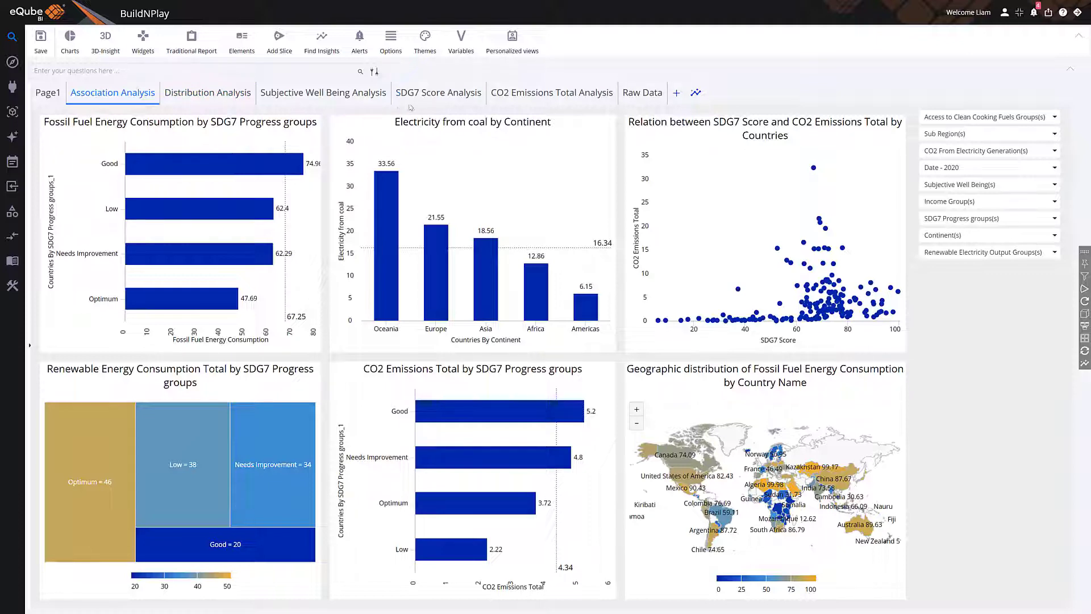
Delete the unwanted widget from the SDG7 dashboard, confirming the deletion
left_click(438, 92)
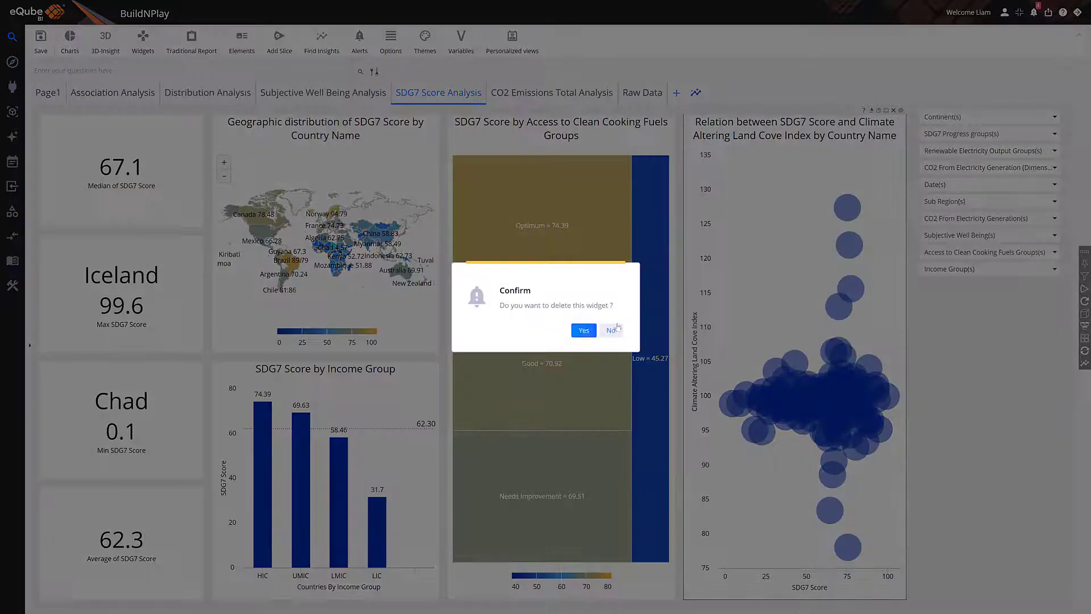
left_click(583, 330)
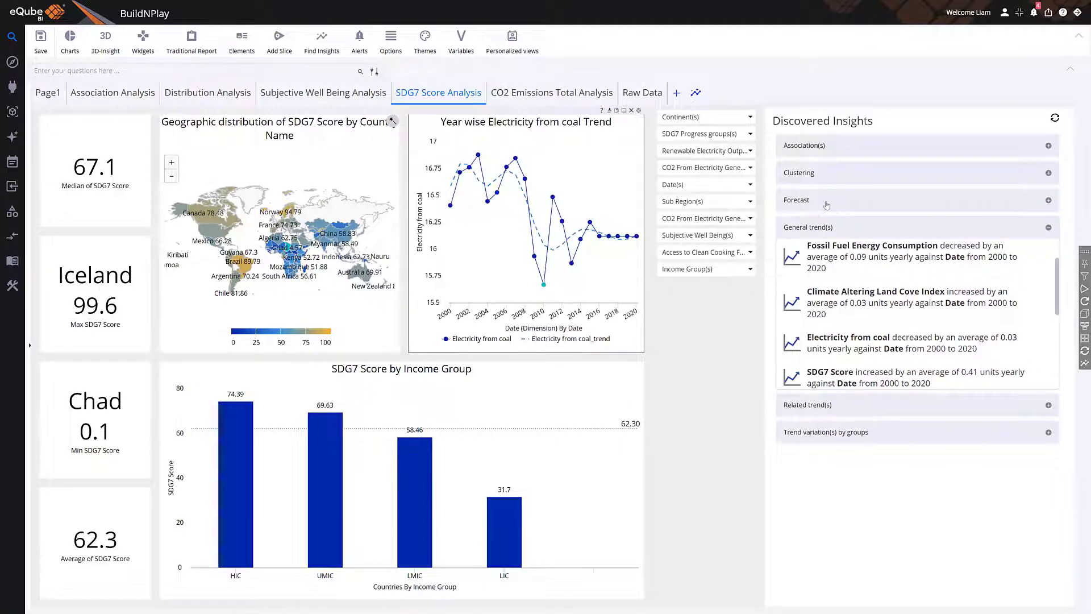
Add the renewable energy forecast and clustering insight charts, plus an empty insight text area below
left_click(797, 200)
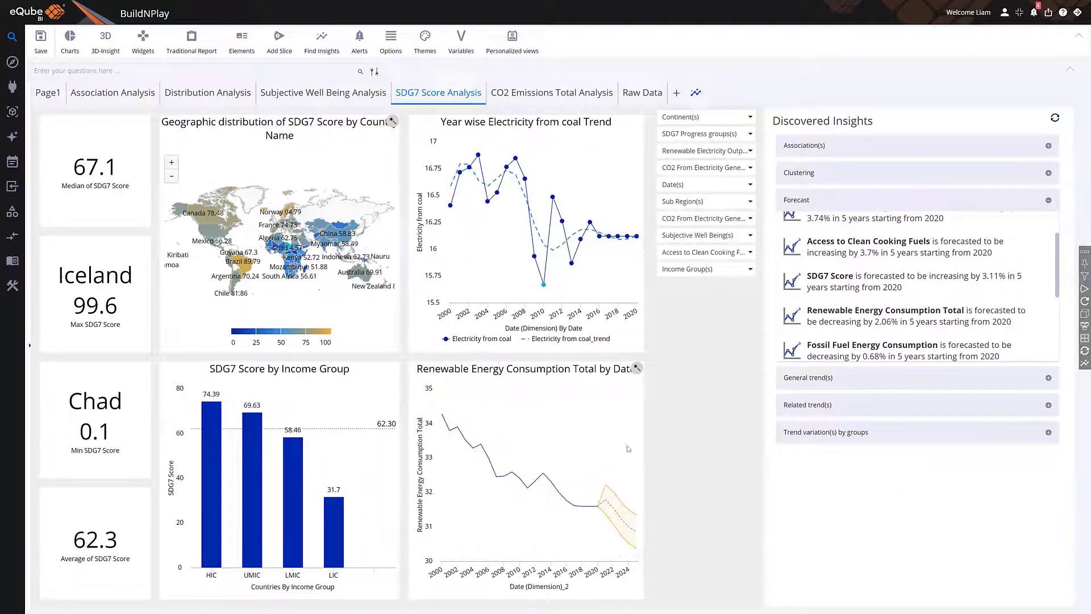
left_click(704, 116)
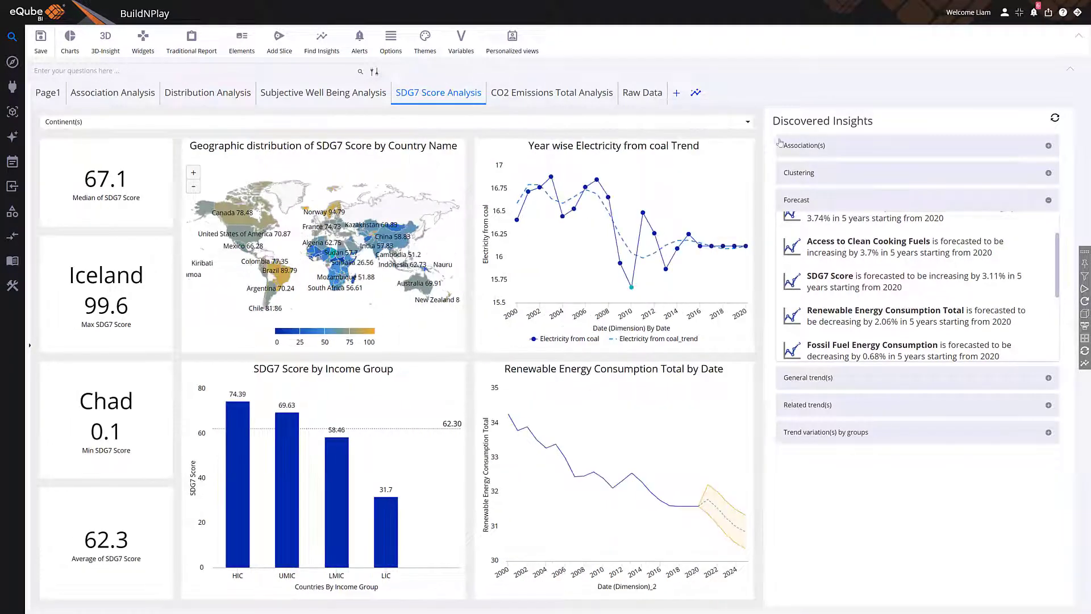
left_click(797, 172)
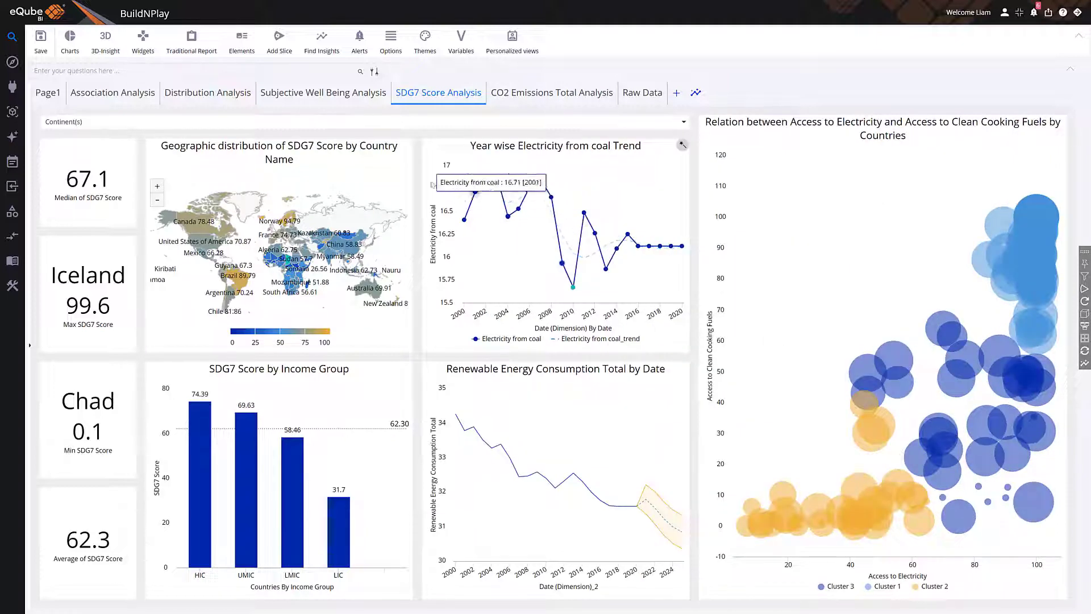
left_click(142, 40)
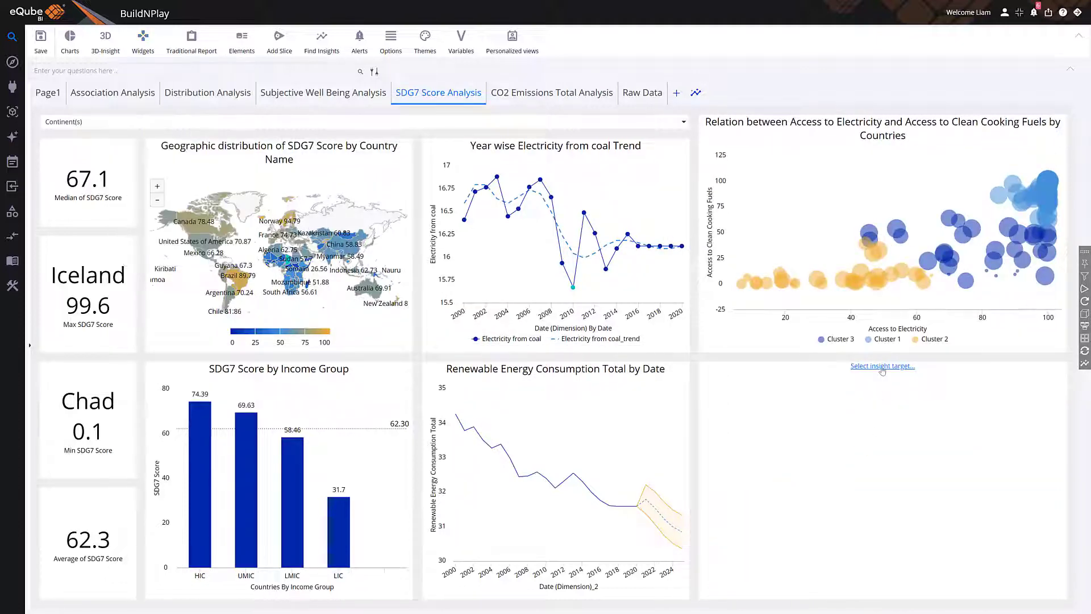
Target the insight text at the cluster chart and filter the dashboard by selected continents
left_click(882, 366)
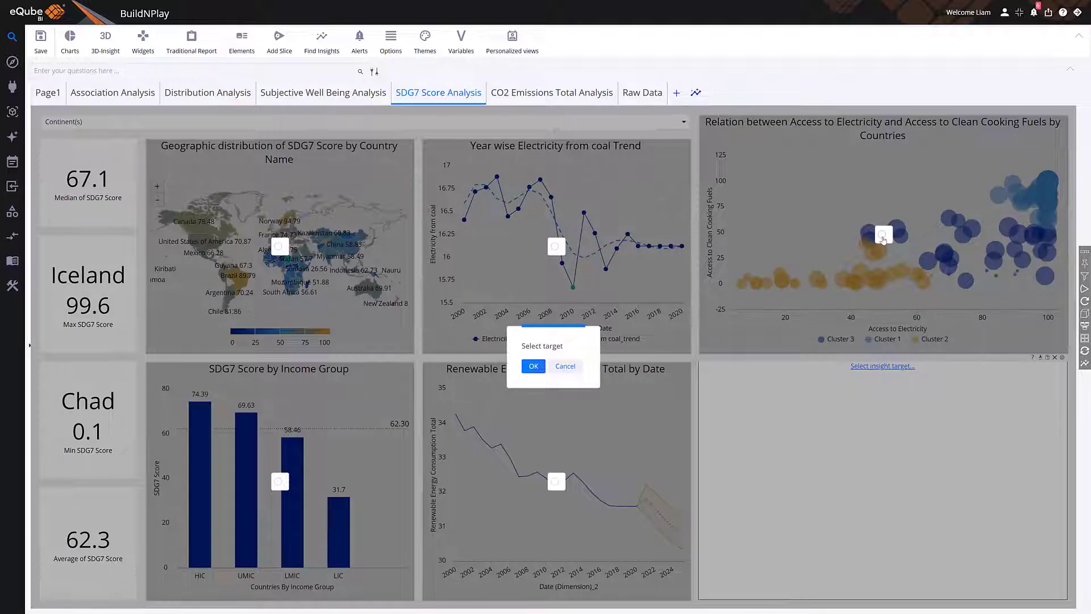
left_click(534, 366)
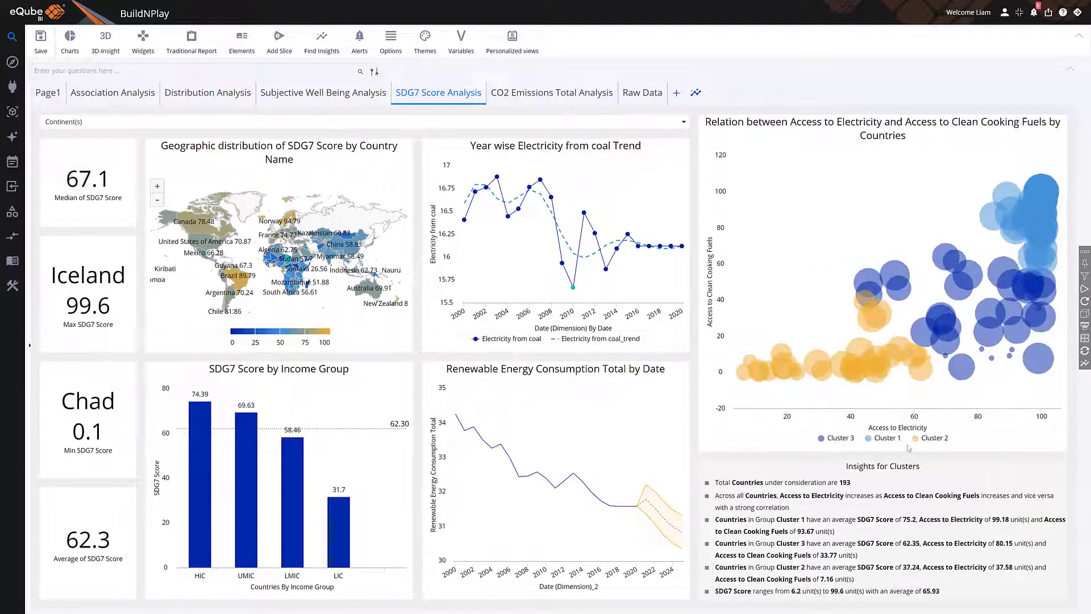
mouse_move(493, 181)
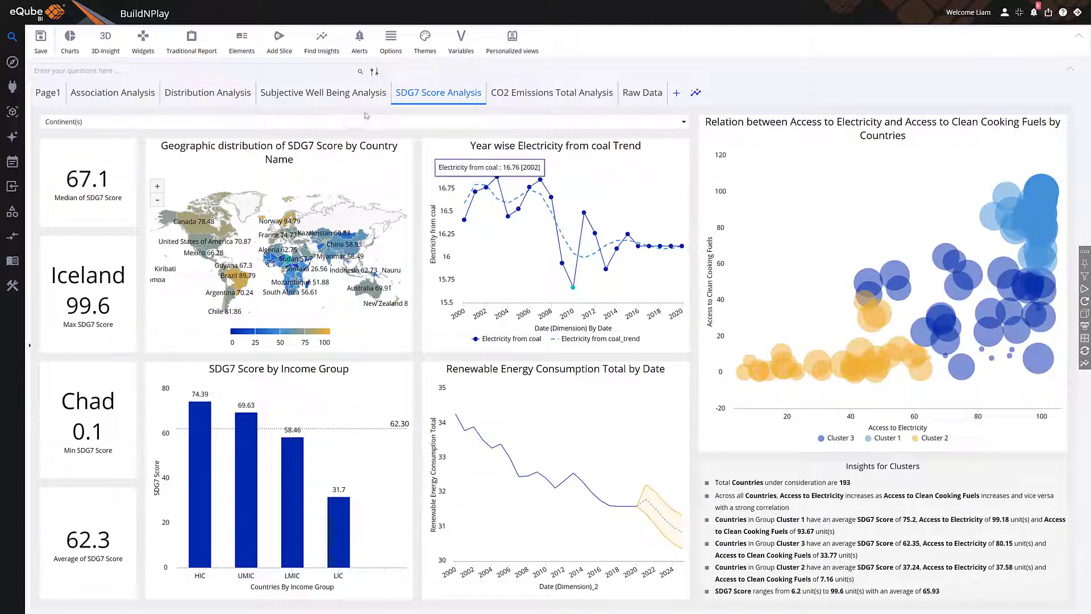
left_click(365, 121)
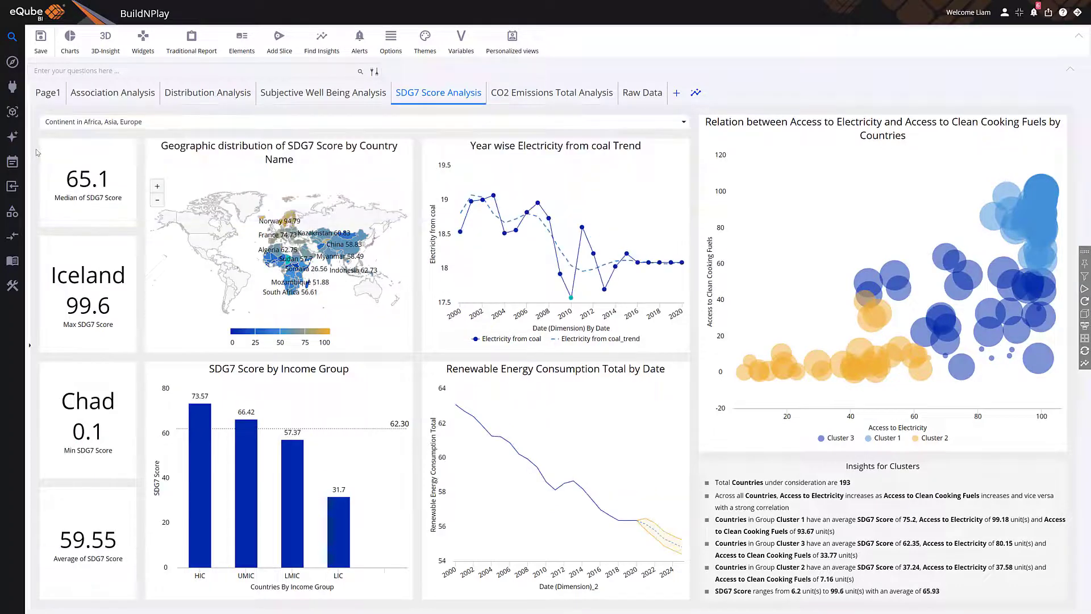
Save the dashboard as a new report named 'SDG7 Quick Ana...'
left_click(40, 40)
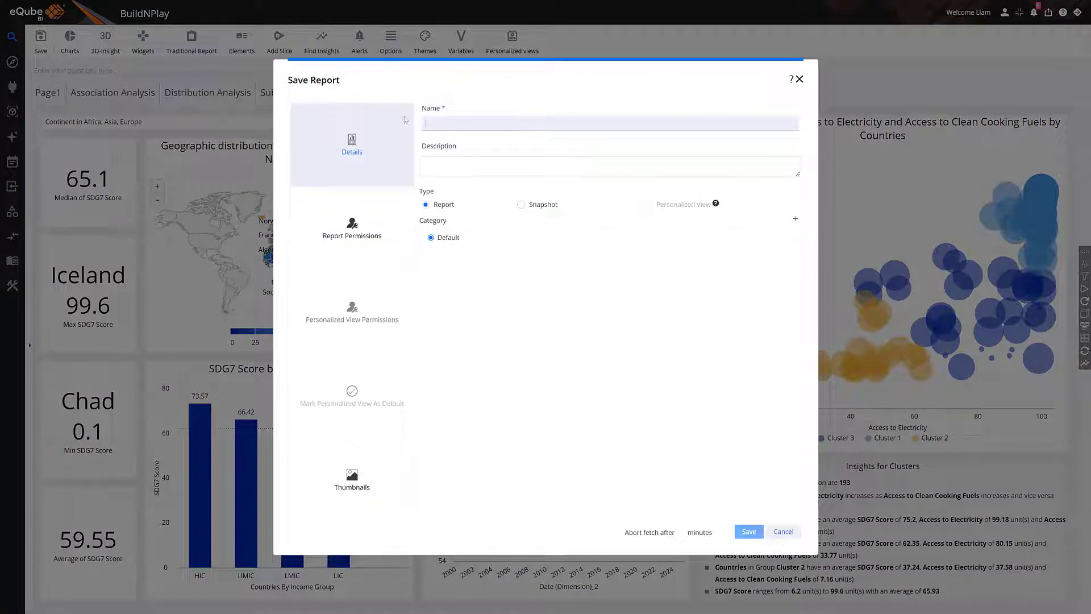
type("SDG7 Quick Ana")
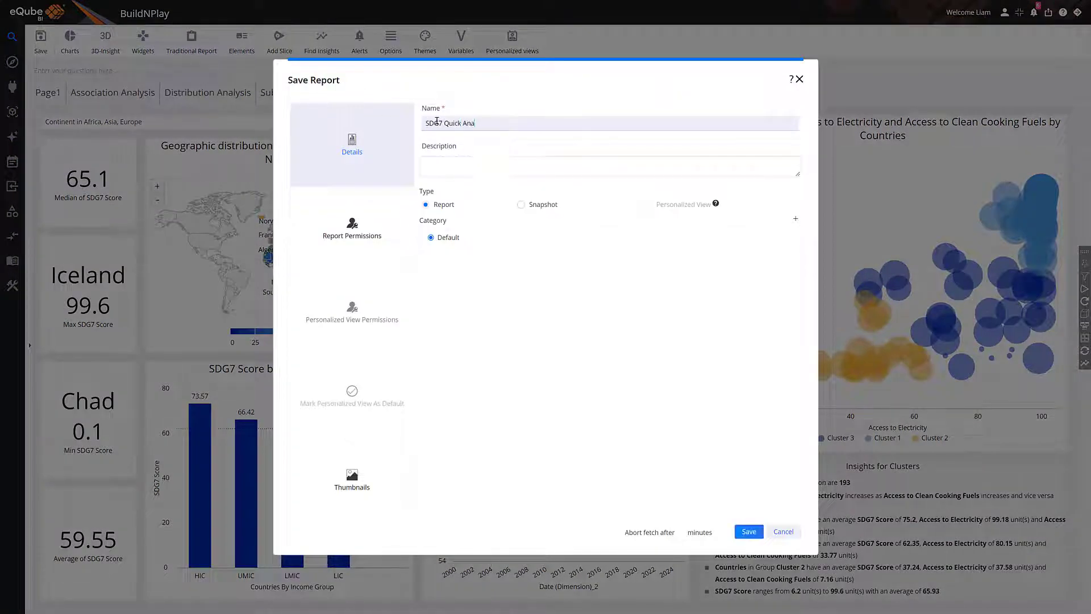
left_click(749, 530)
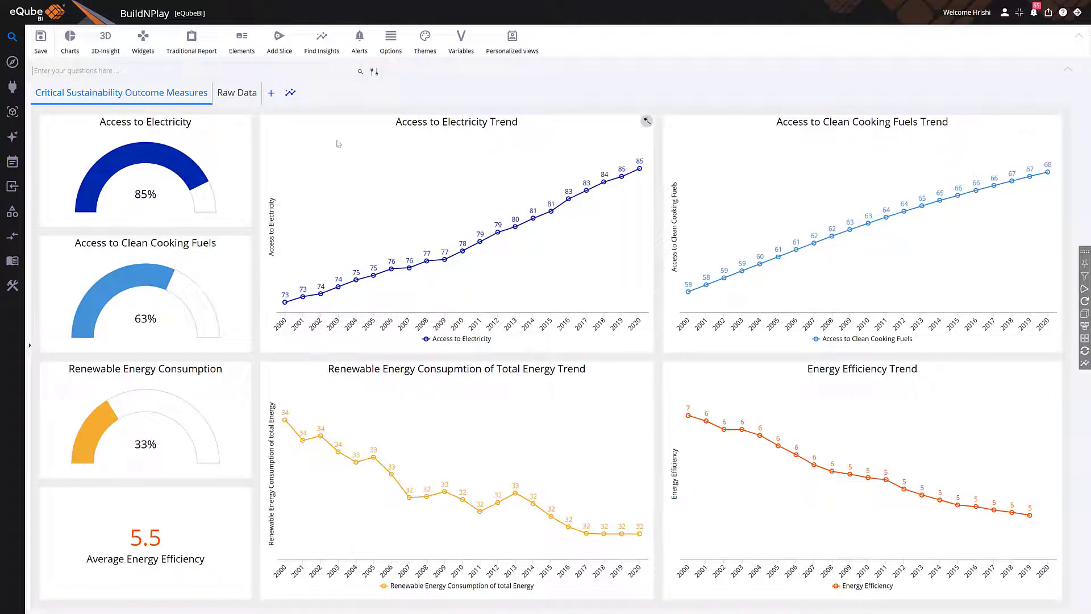
Add an alert on the Clean Cooking Fuels trend chart named 'Access to clean cooking fuel trend change alert'
left_click(360, 35)
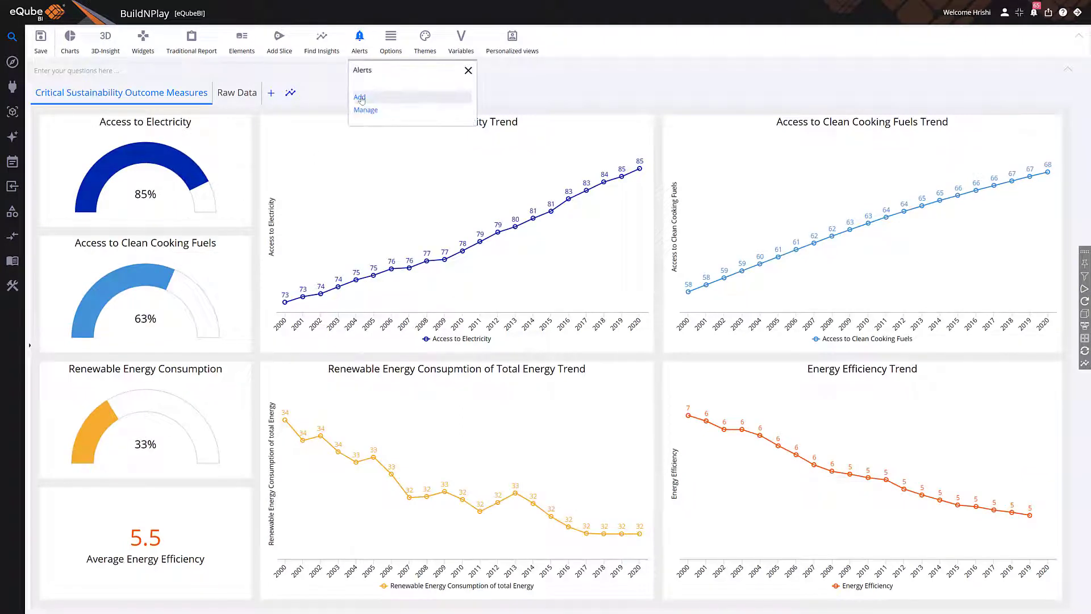
left_click(359, 97)
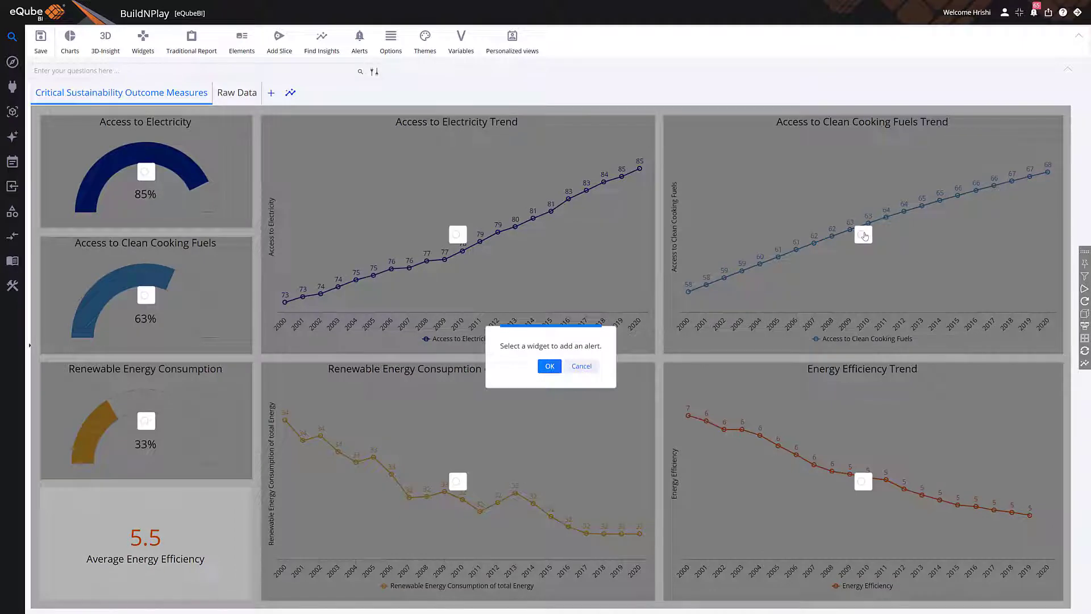
left_click(549, 366)
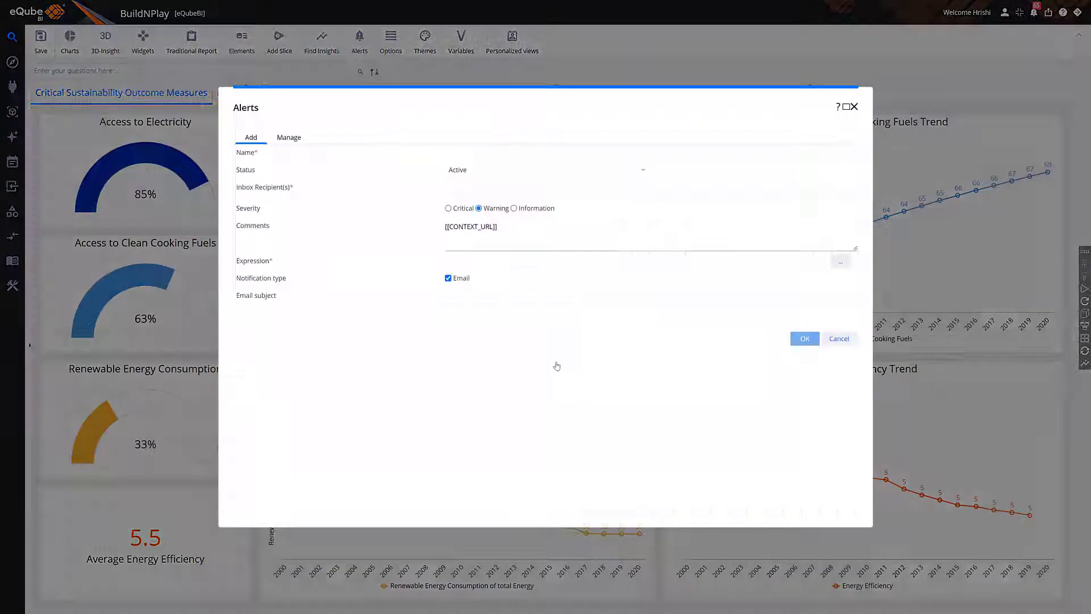
type("Access to clean cooking fuel trend change alert")
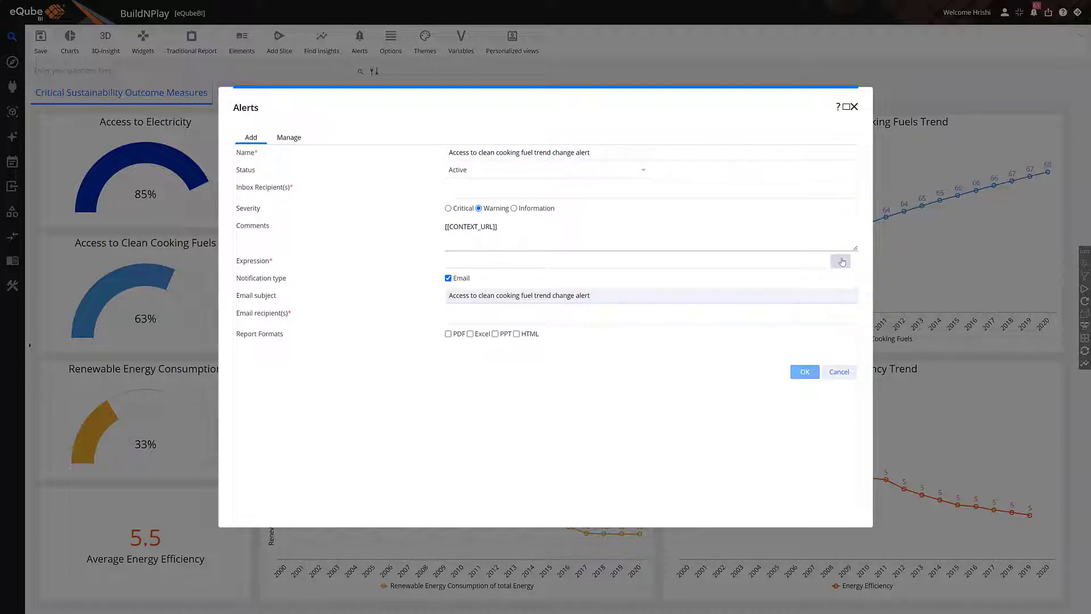
Build the trend-change alert condition, attach the report as PDF and create the alert
left_click(841, 261)
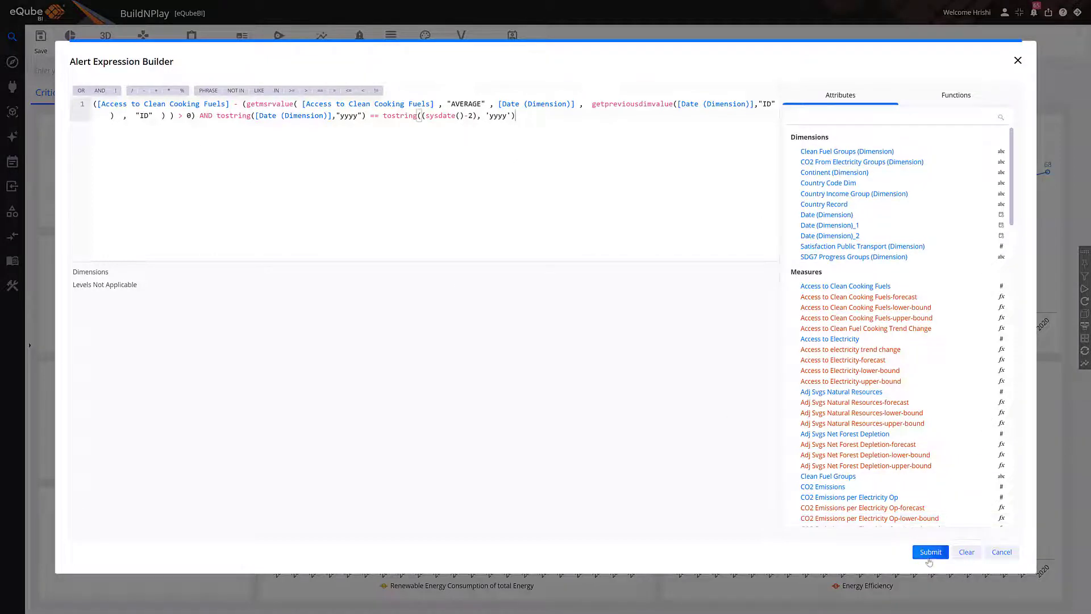
left_click(930, 552)
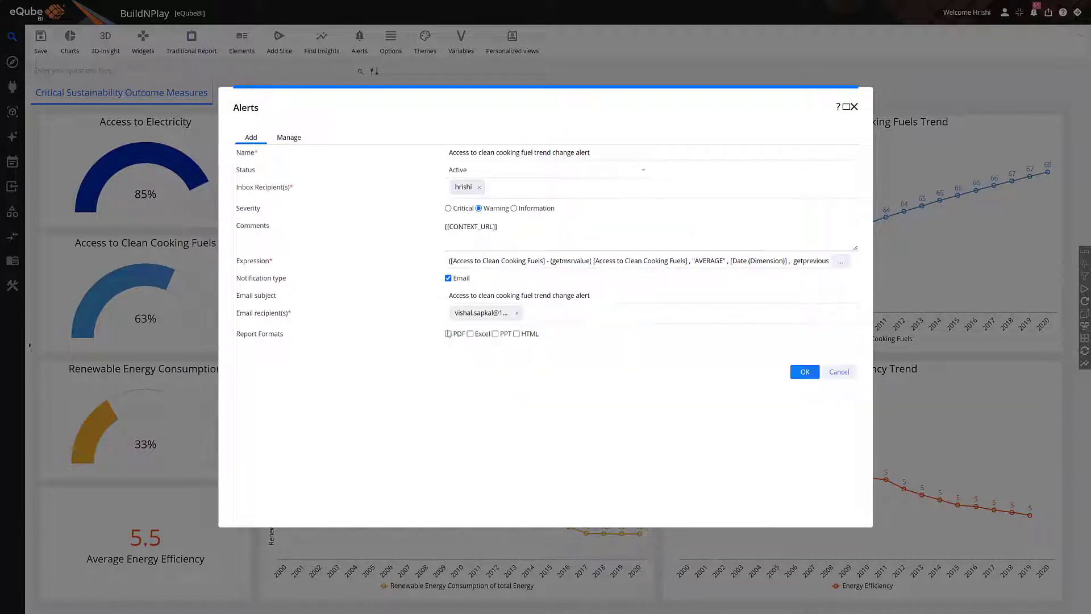
left_click(448, 333)
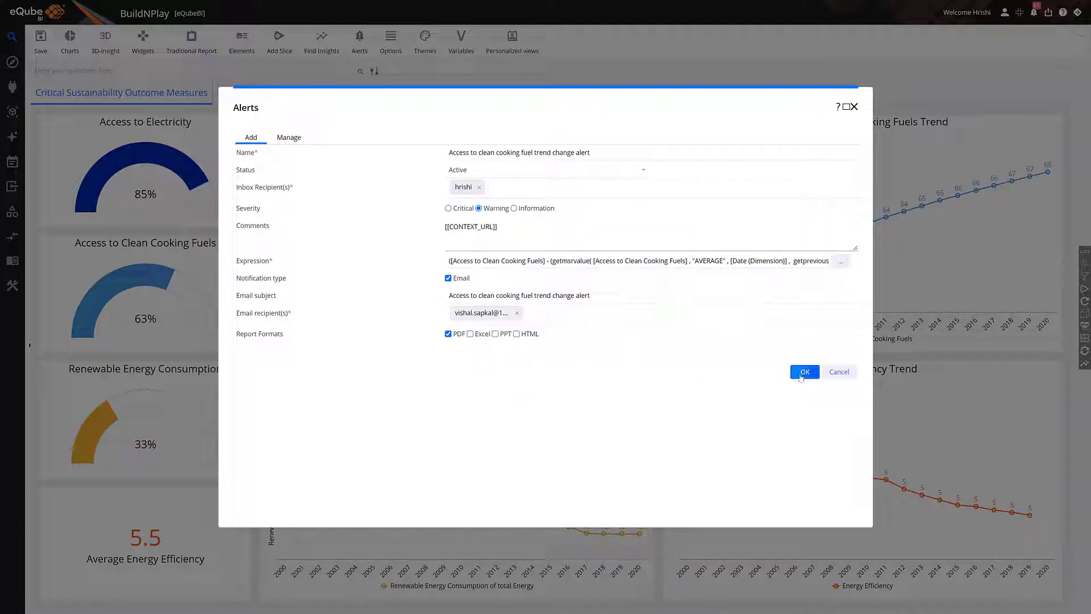
left_click(805, 372)
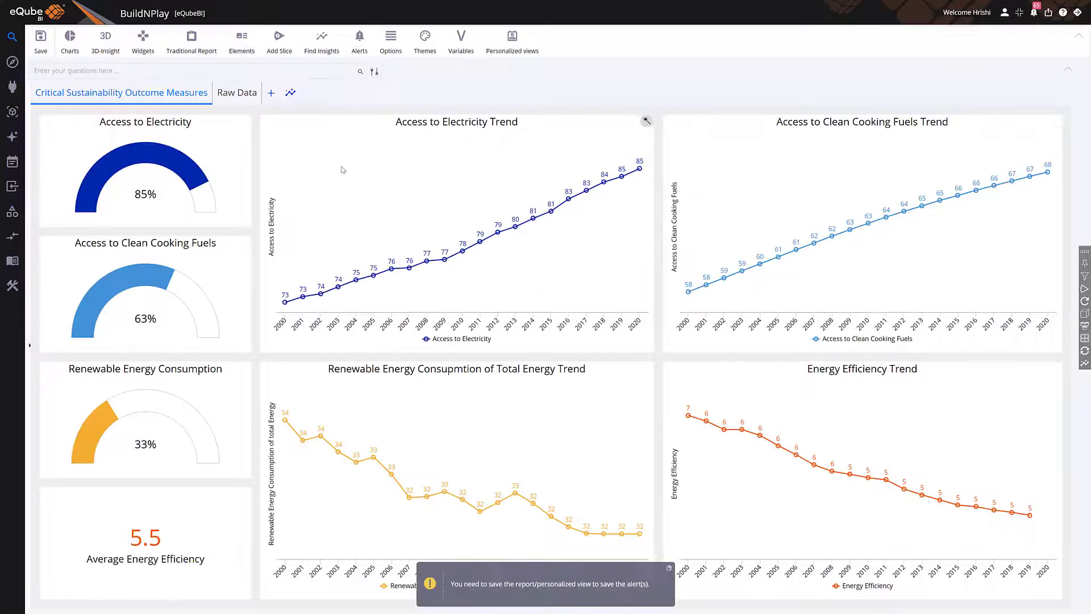
Save the Critical Sustainability Measures report with its new alert and go to Scheduler > Schedule
left_click(41, 40)
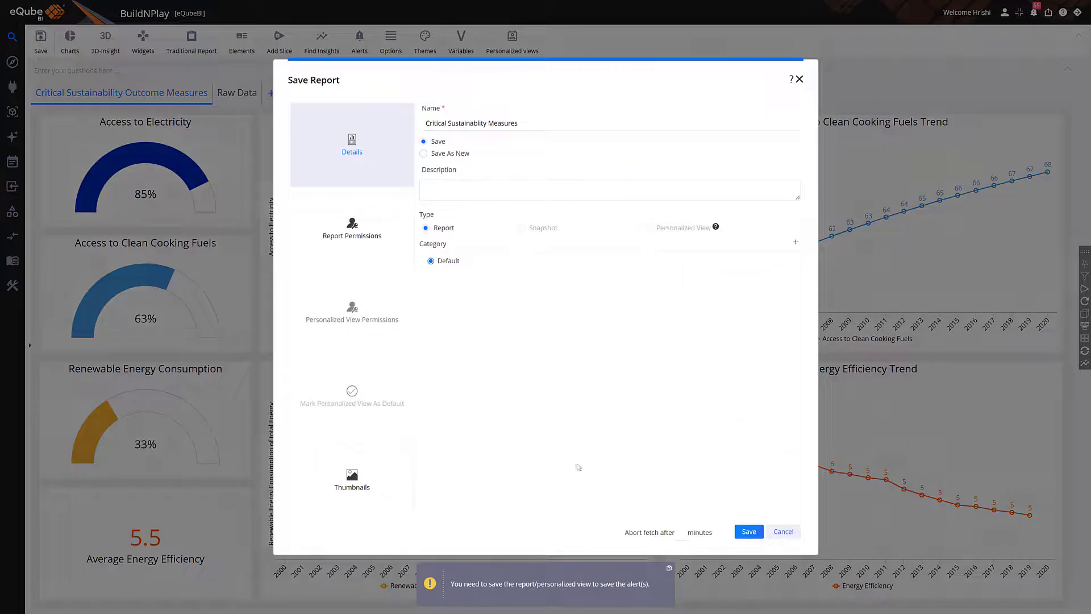
left_click(749, 531)
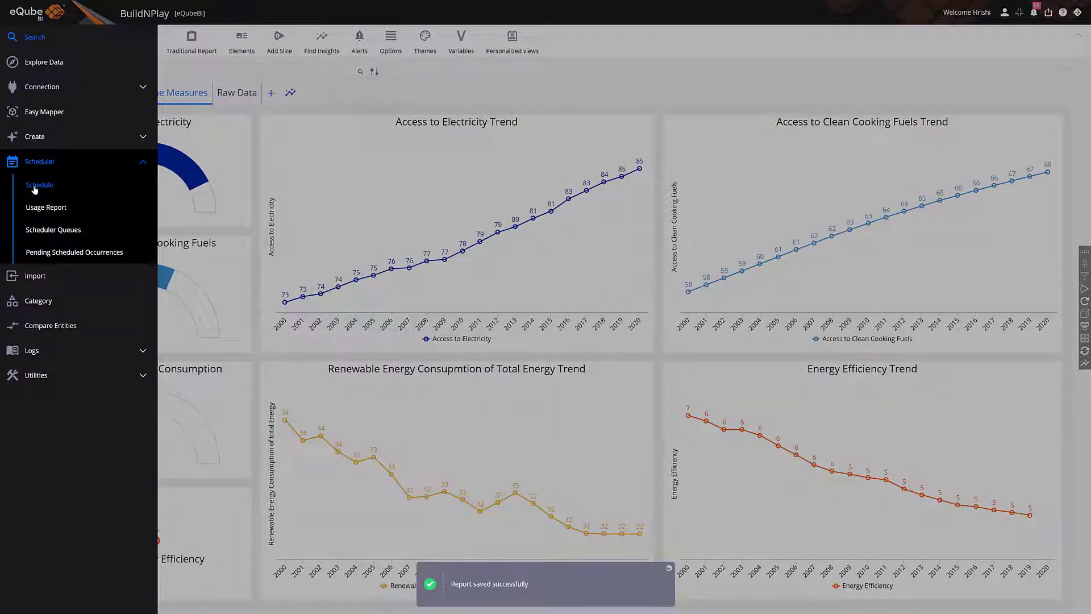
left_click(40, 184)
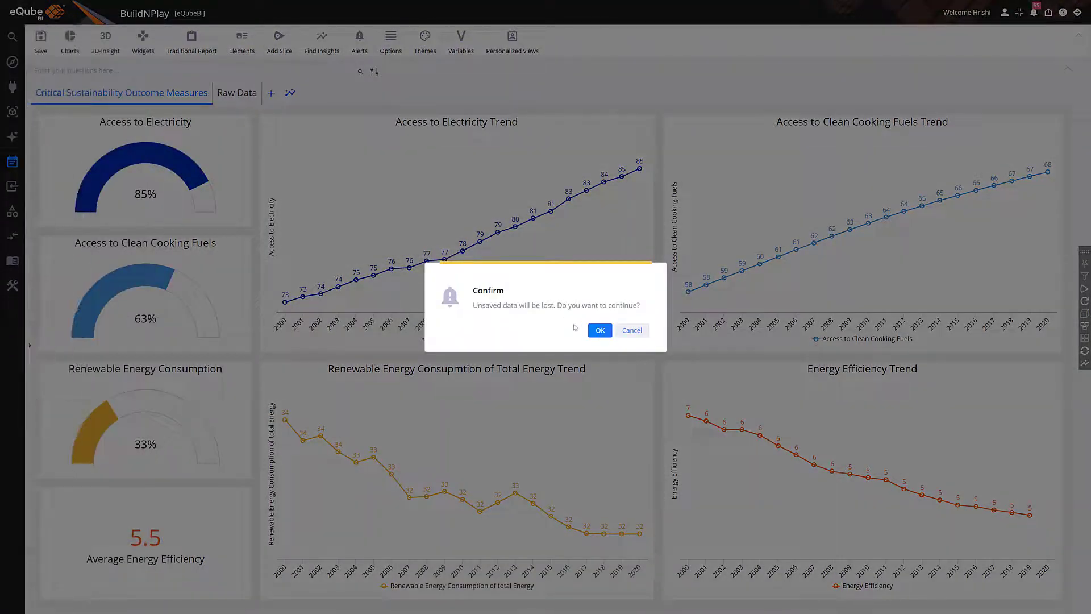
Create a task for the report recurring Monthly on the 29th, set to Repeat Forever
left_click(599, 330)
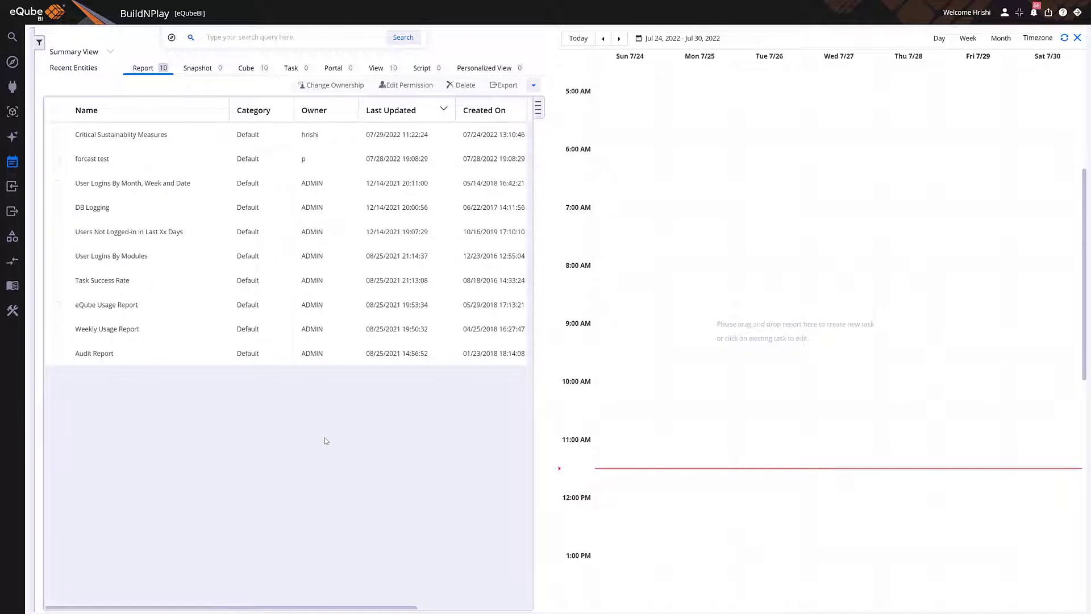
mouse_move(139, 249)
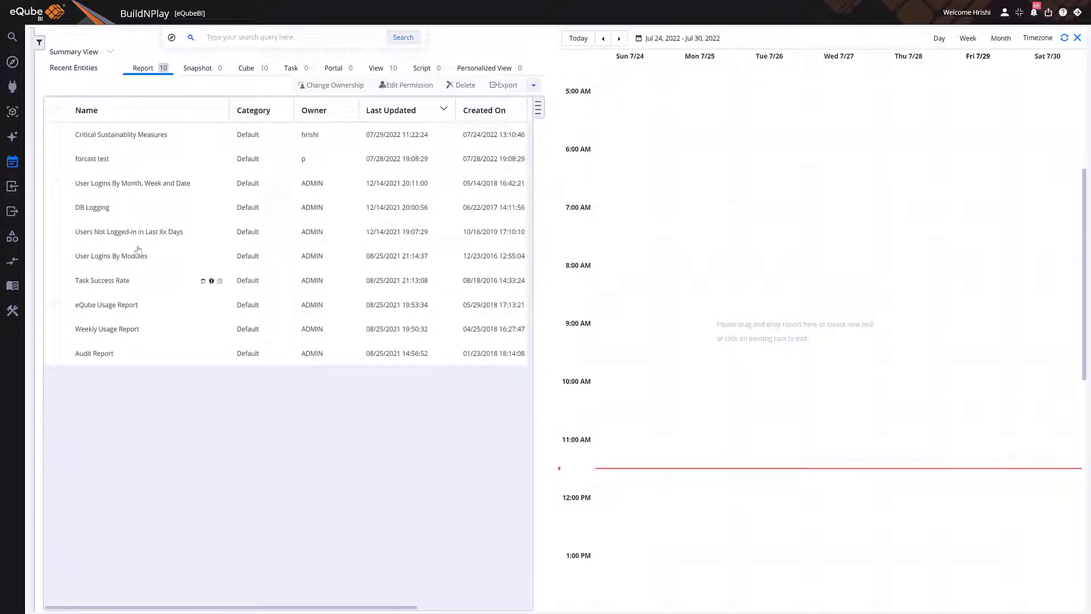
left_click_drag(121, 134, 967, 468)
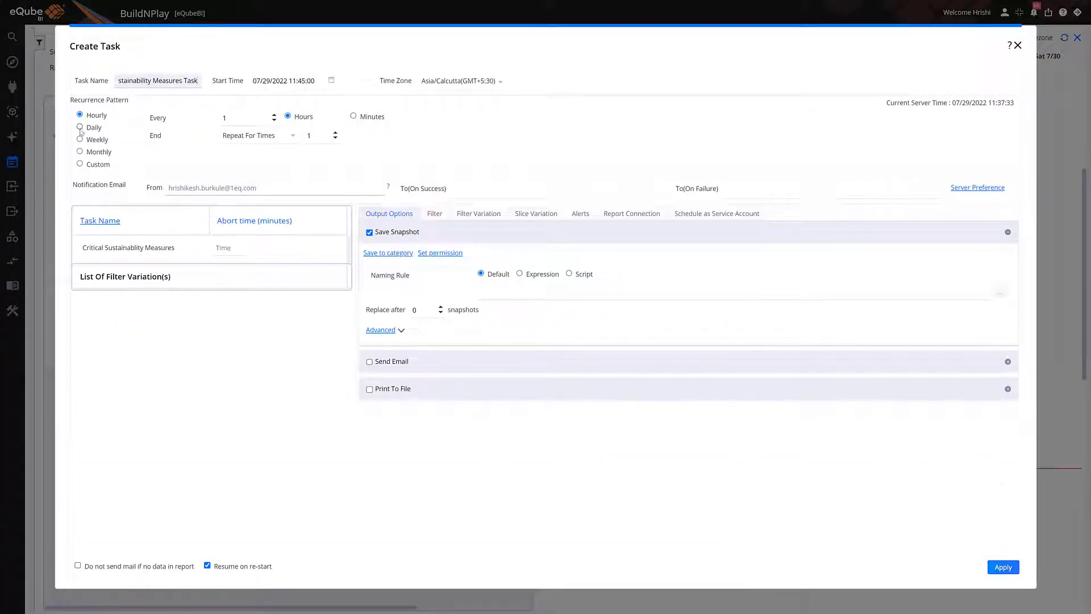
left_click(80, 127)
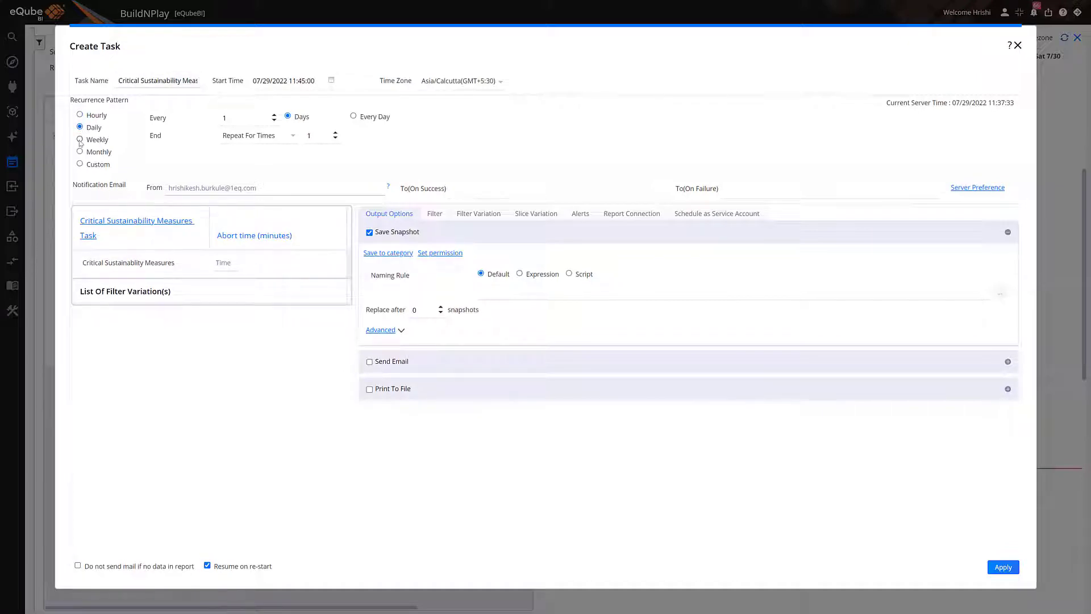
left_click(80, 152)
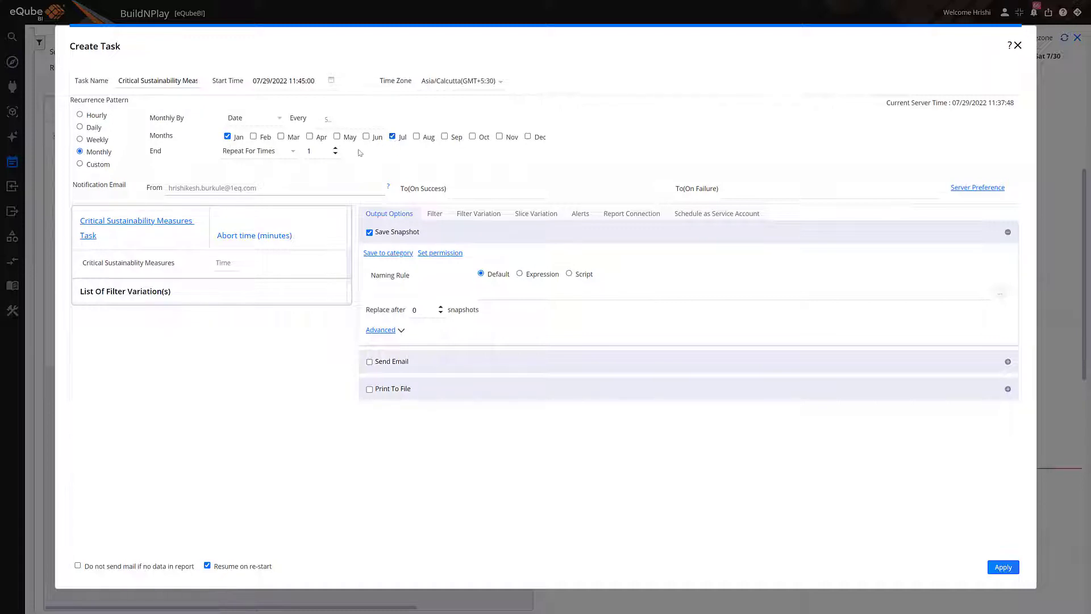
left_click(257, 150)
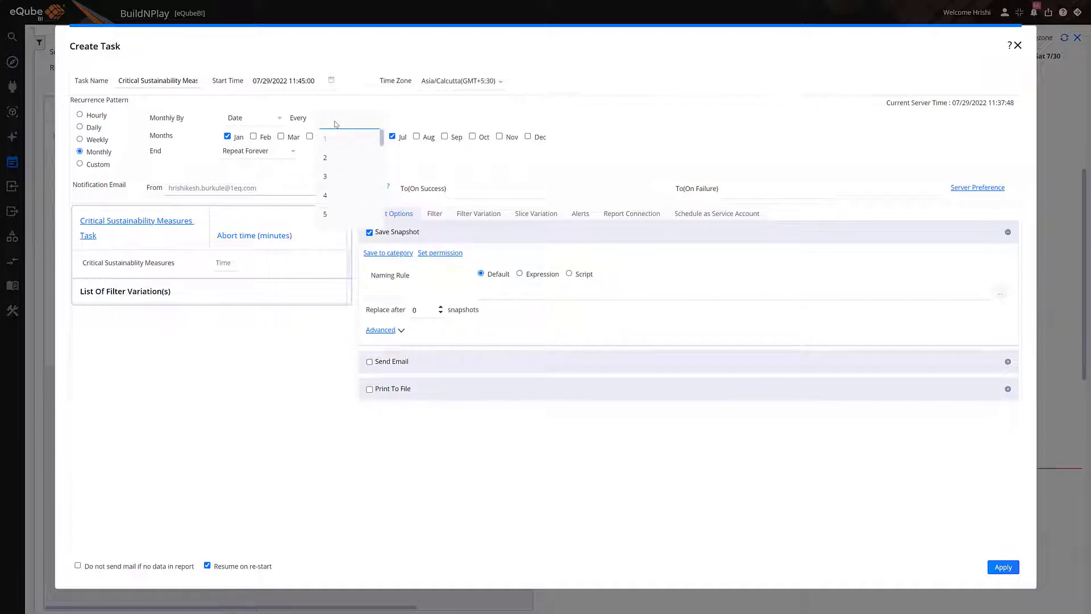
left_click(348, 137)
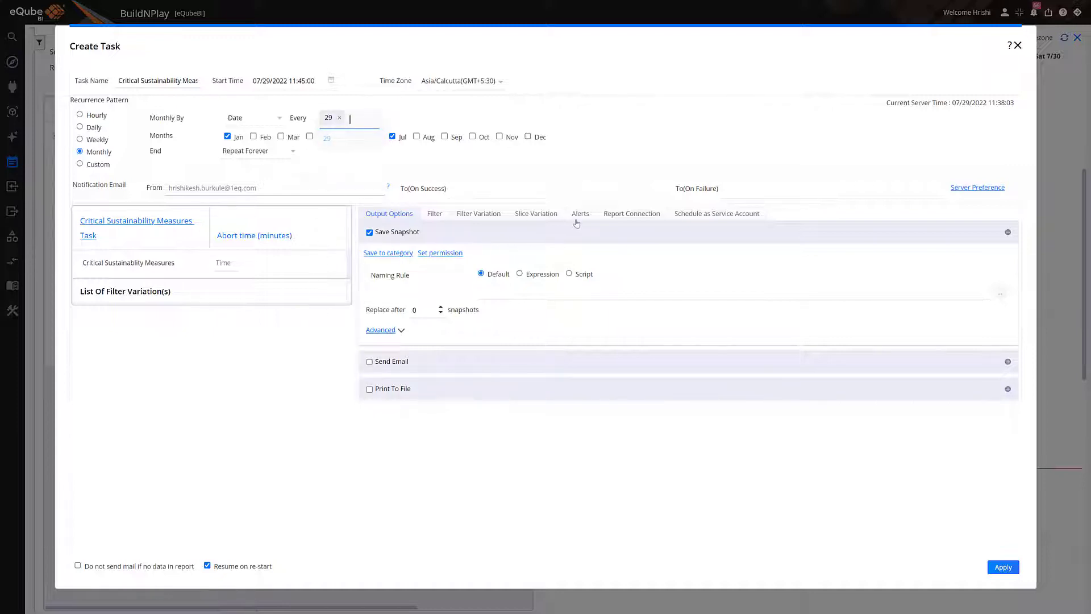
left_click(580, 214)
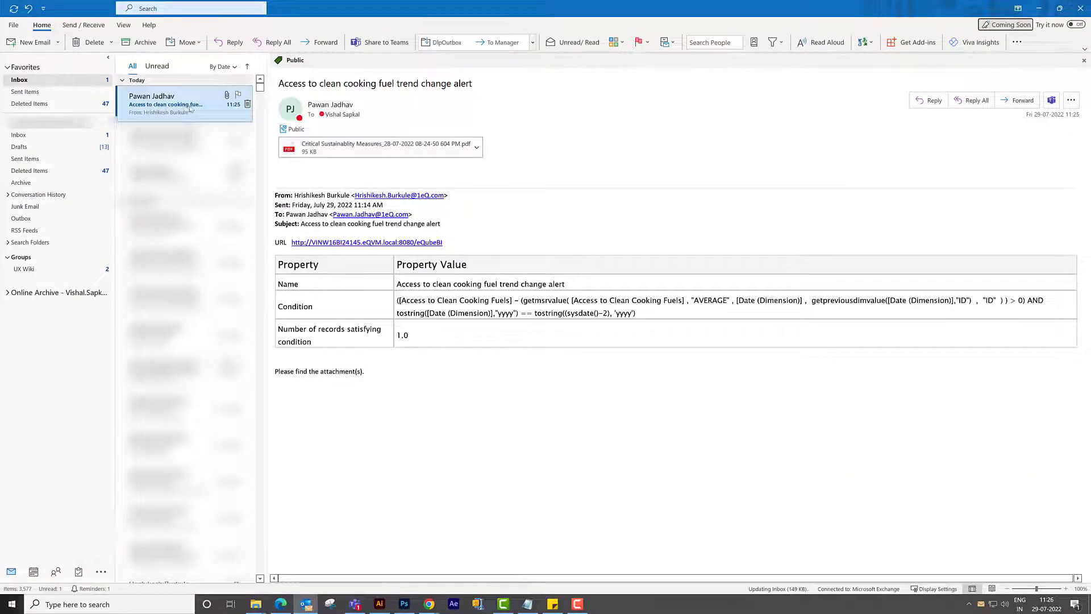
Open the PDF report attached to the alert email in Outlook
left_click(379, 146)
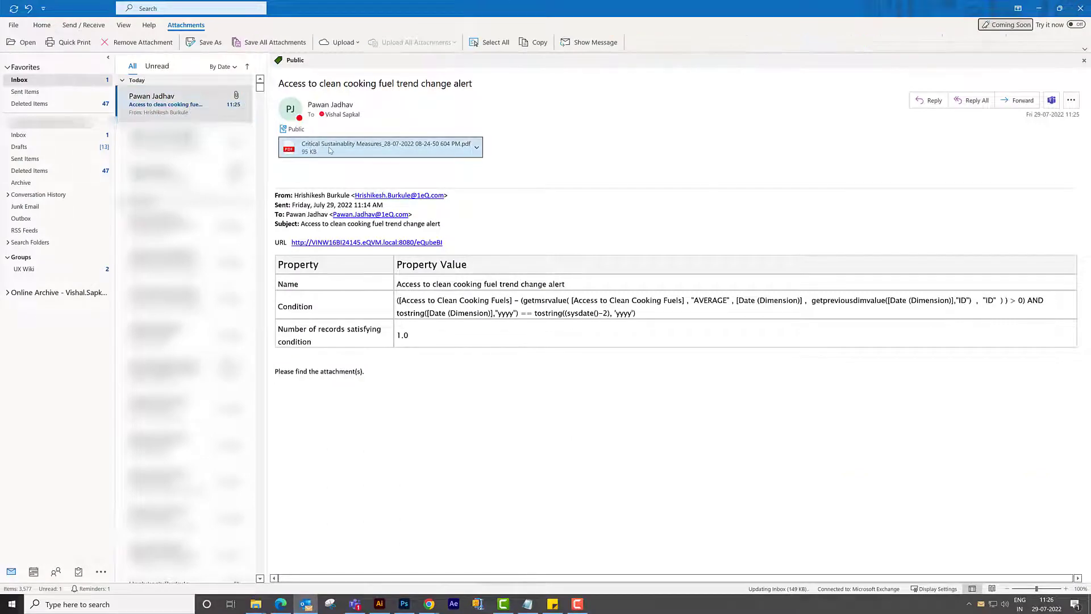
double_click(348, 144)
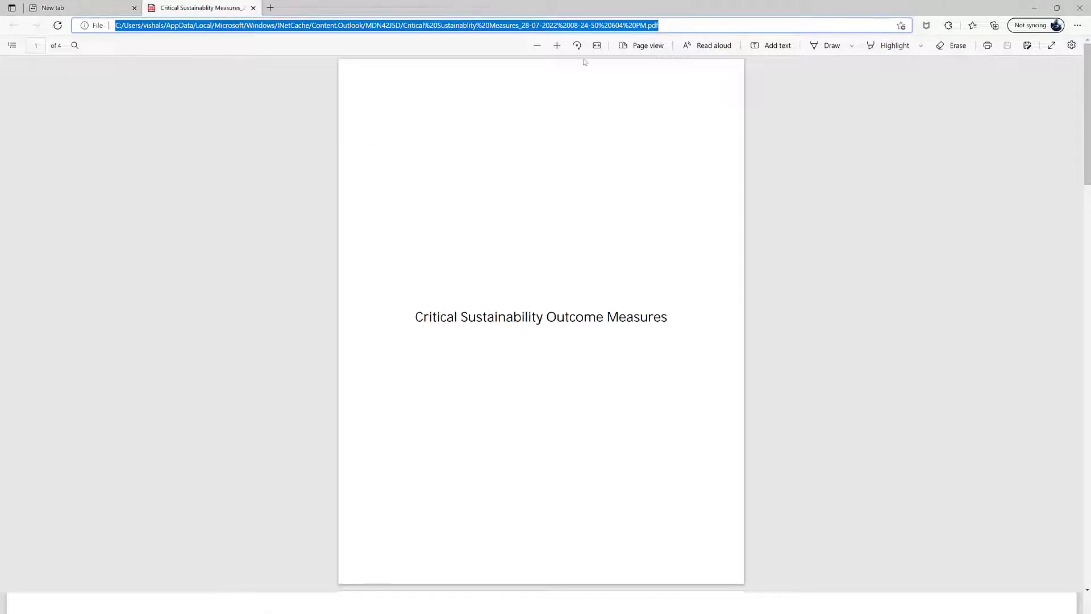
Scroll the emailed PDF to page 2 showing the electricity, cooking fuel, renewable and efficiency gauges
scroll("down", 3)
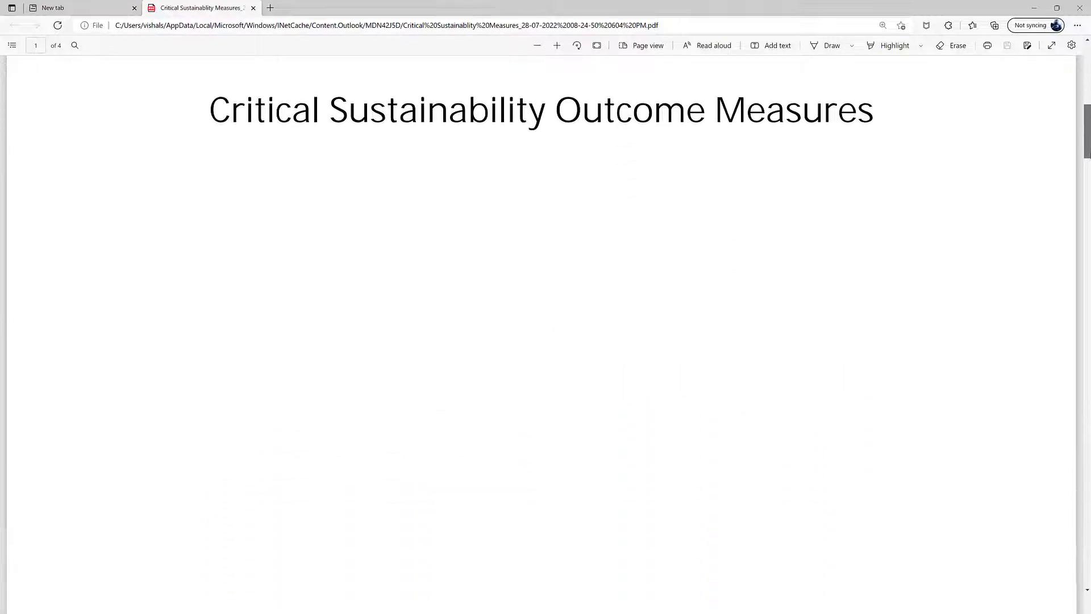
scroll("down", 3)
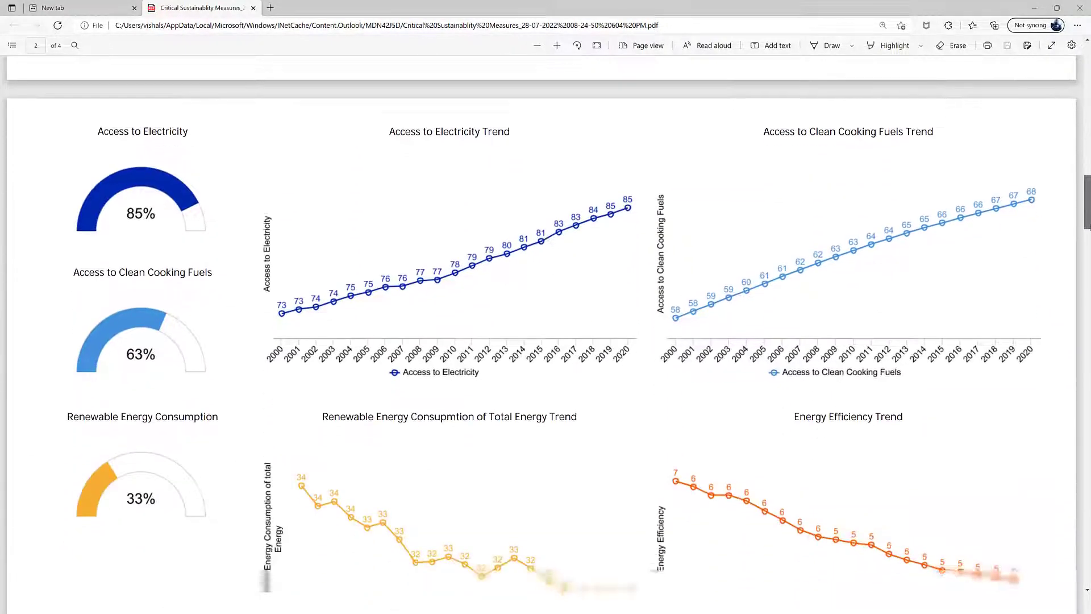
scroll("down", 3)
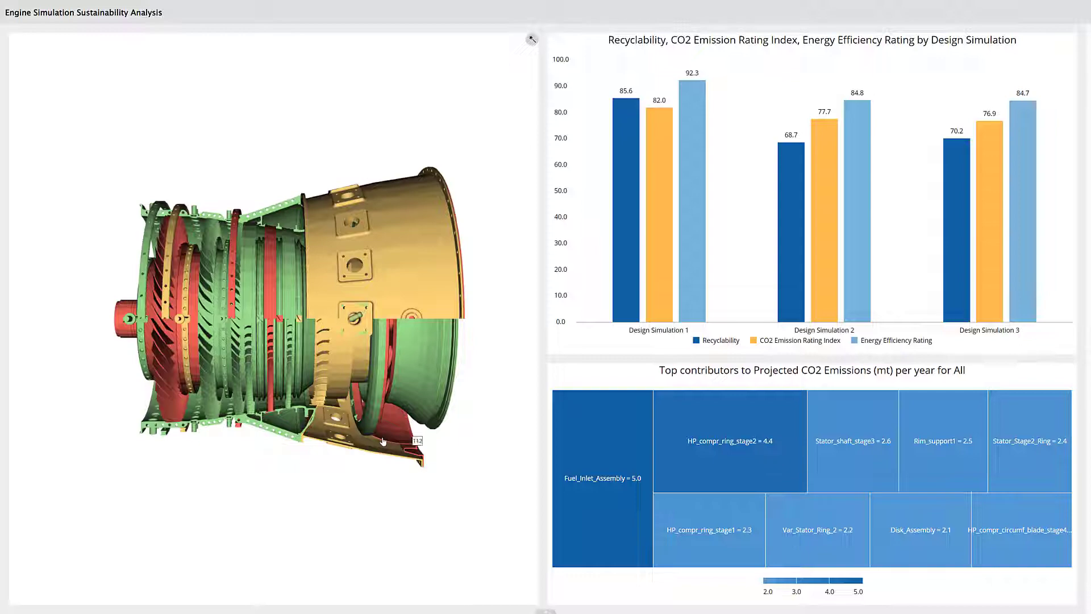
left_click_drag(382, 438, 247, 397)
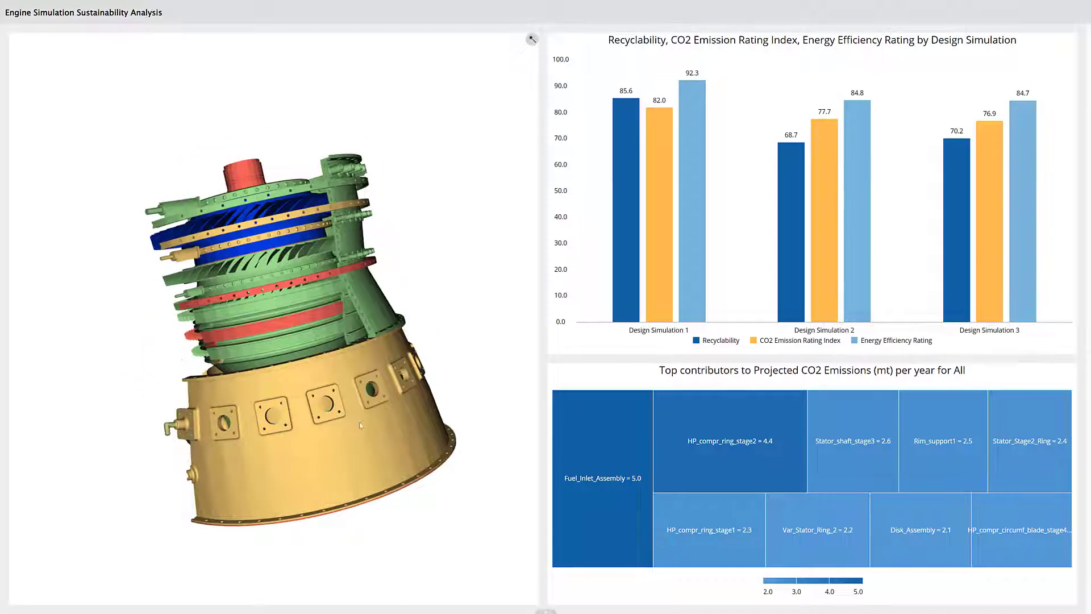
left_click_drag(360, 425, 316, 291)
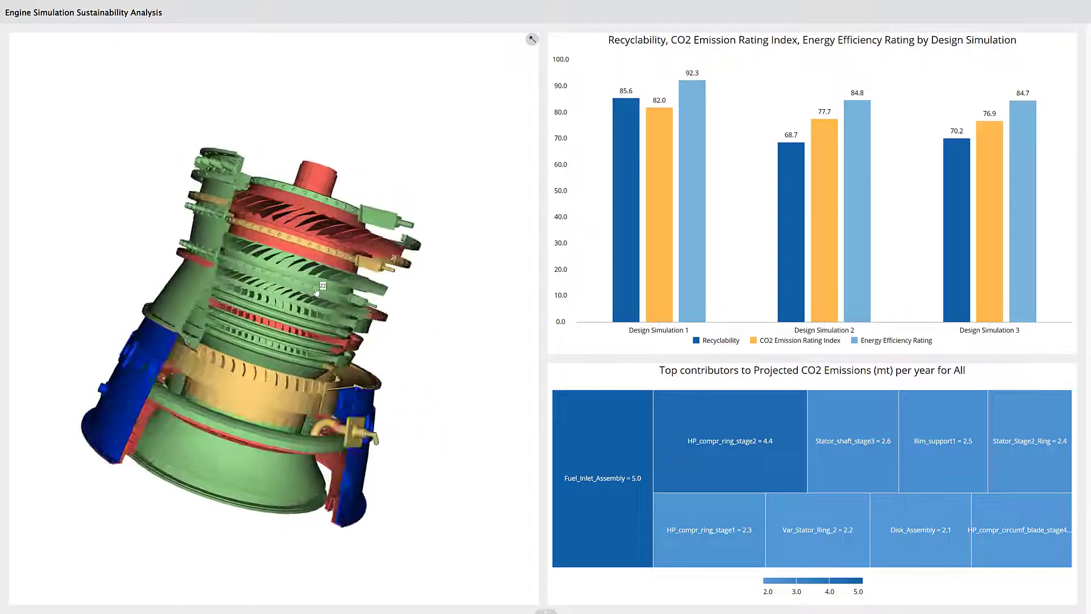
left_click_drag(313, 292, 348, 362)
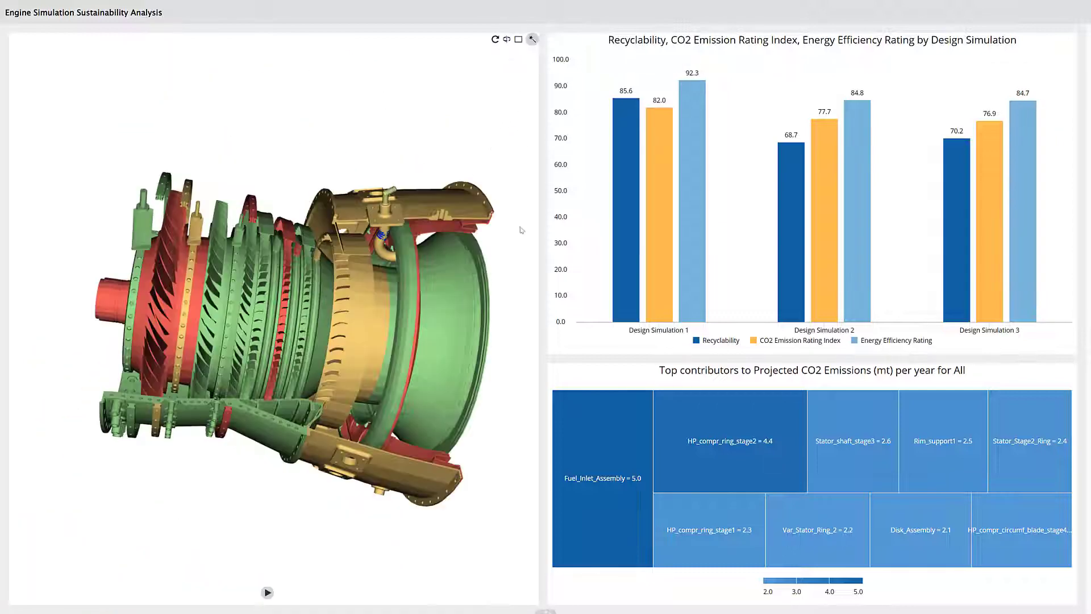
left_click(267, 592)
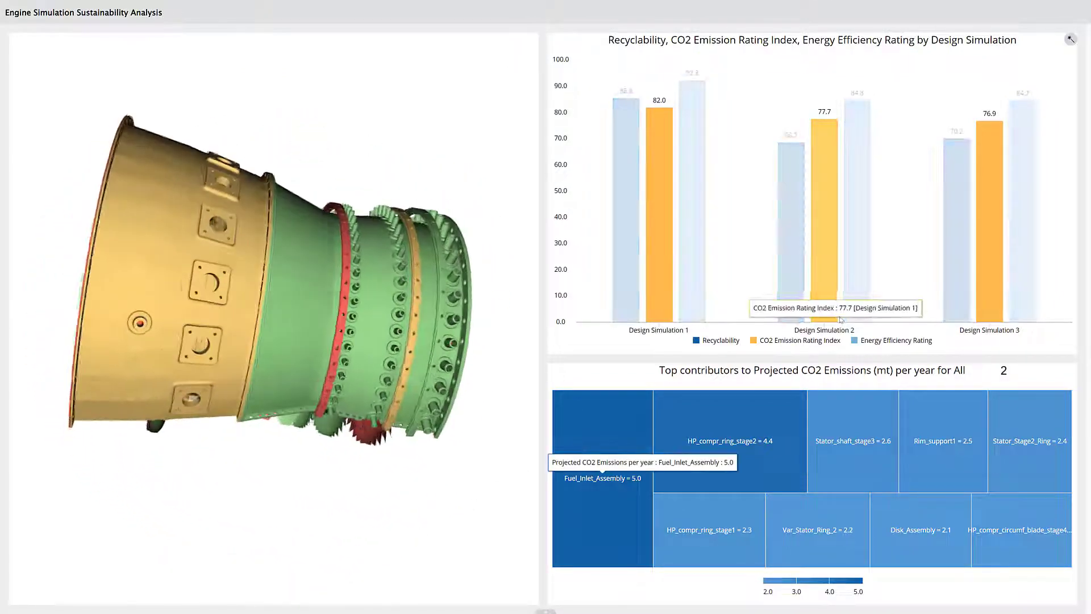
left_click(866, 208)
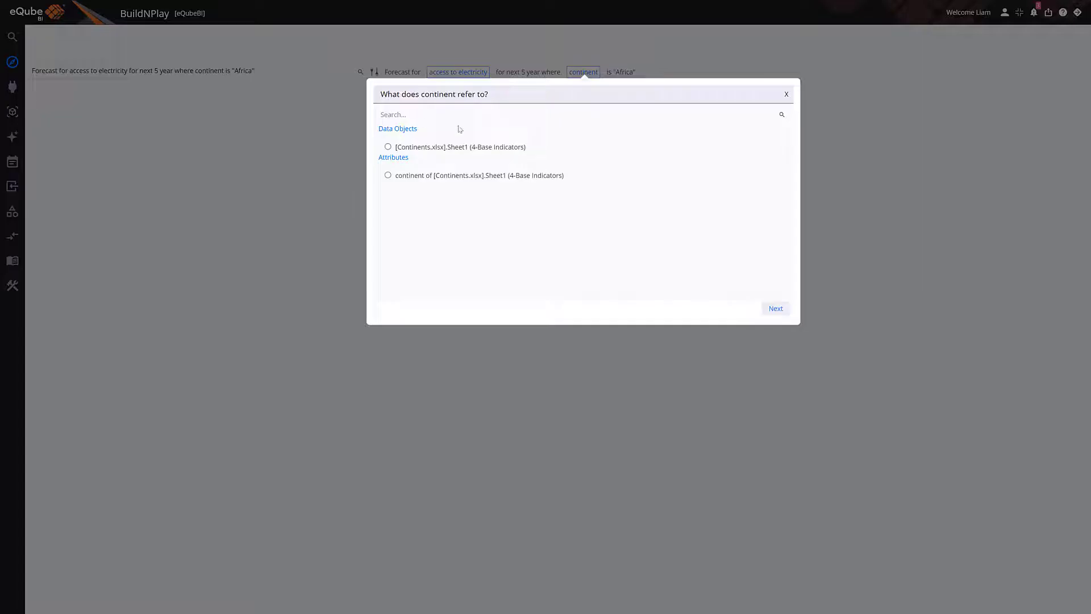
Resolve continent to the Continents attribute and fetch the Africa electricity forecast data
left_click(388, 175)
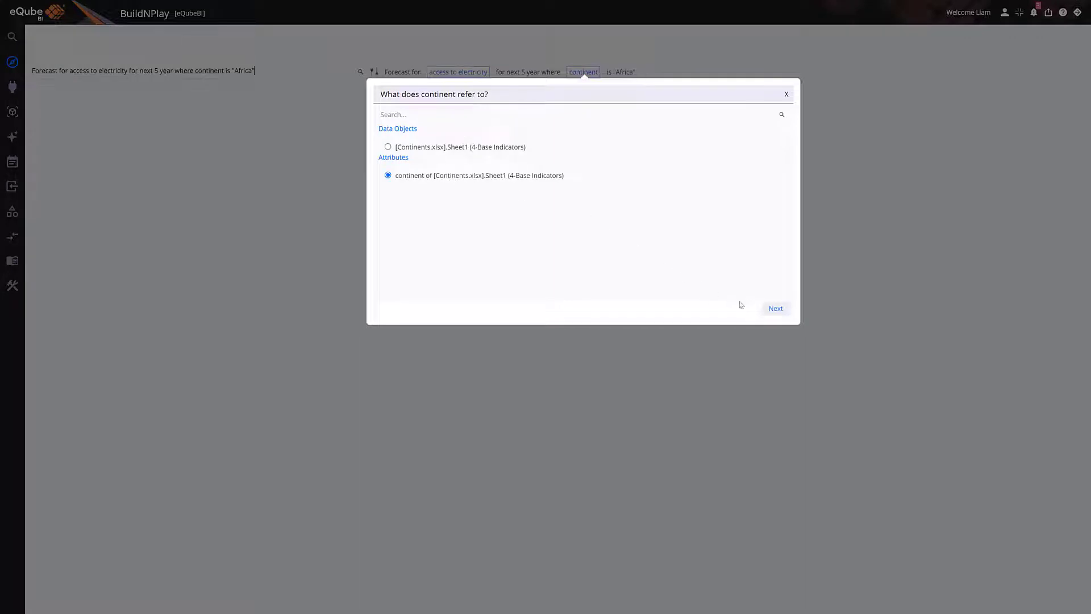
left_click(776, 308)
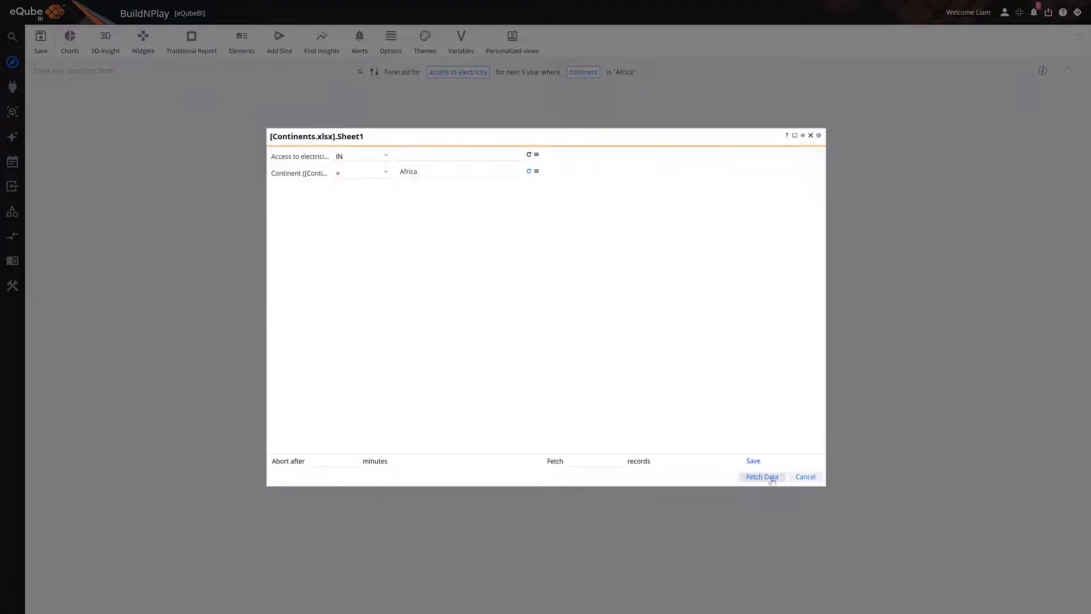
left_click(762, 477)
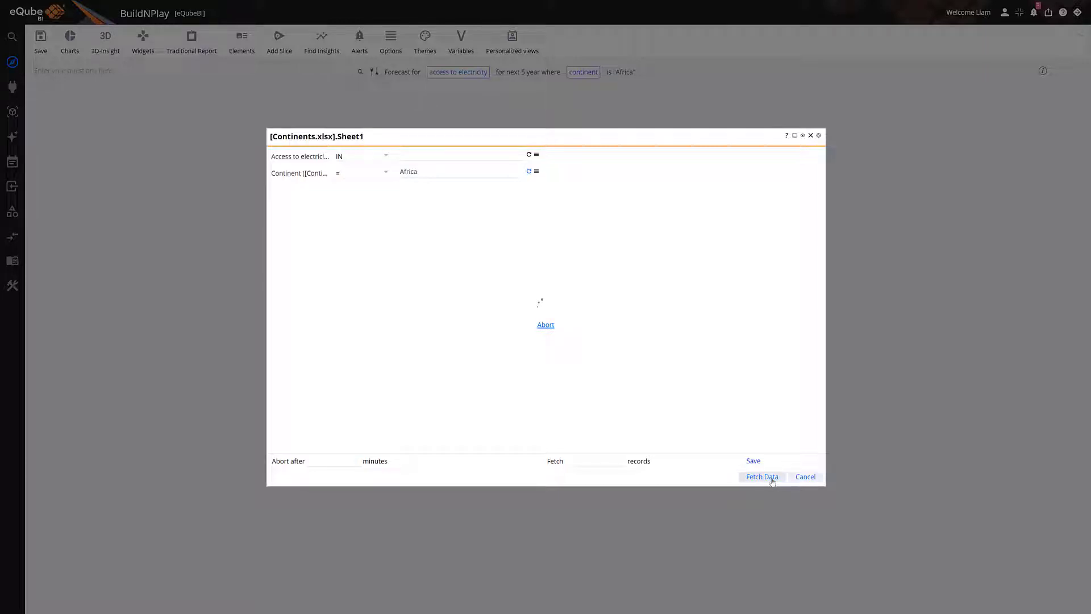
left_click(761, 477)
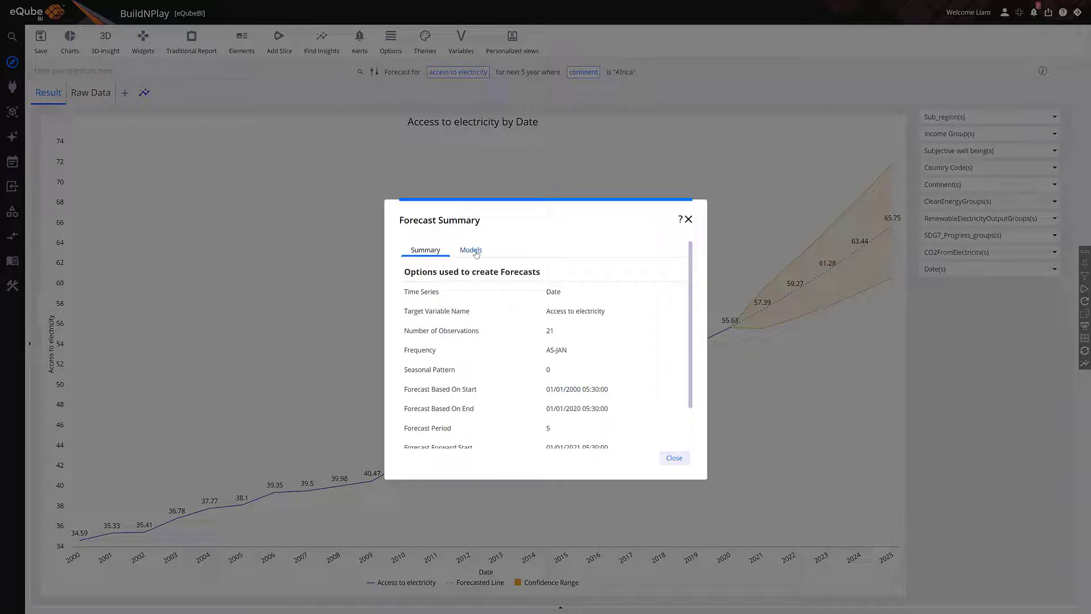
Review the ARIMA forecast summary and its Models details, then close it
left_click(471, 250)
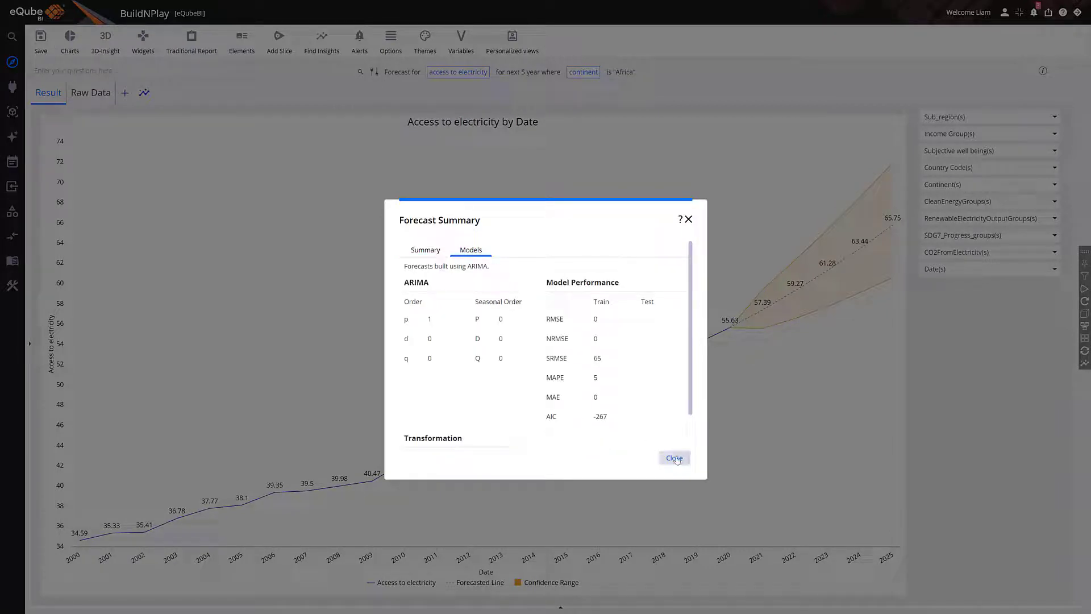
left_click(673, 457)
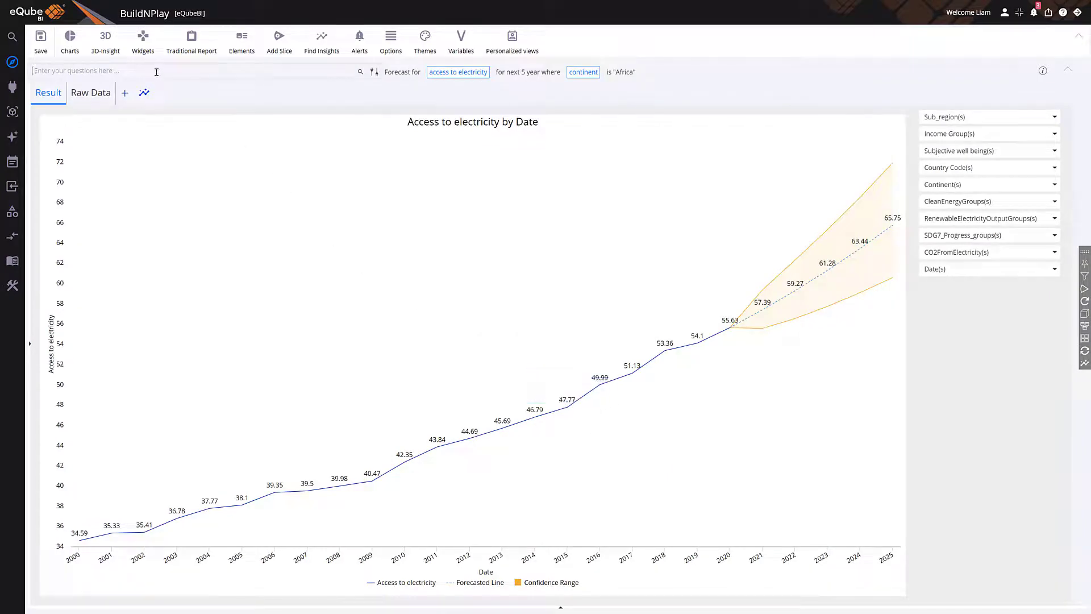
Ask 'Pareto chart for co2 emission by sdg7' using CO2 emissions (metric tons per capita) as the measure
type("Pareto chart for co2 emission by sdg7")
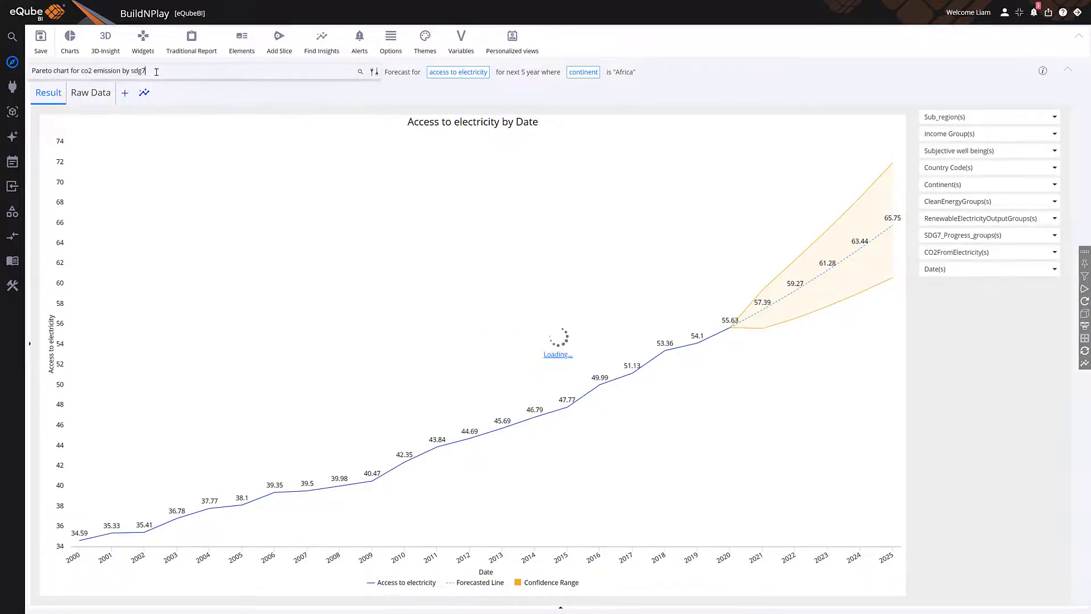
left_click(360, 72)
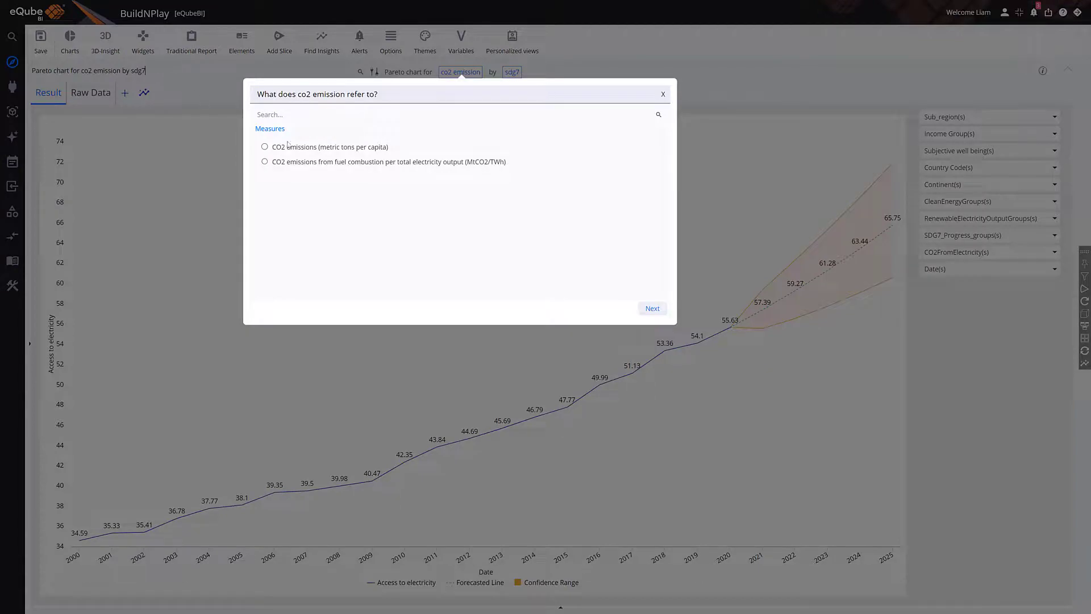
left_click(264, 147)
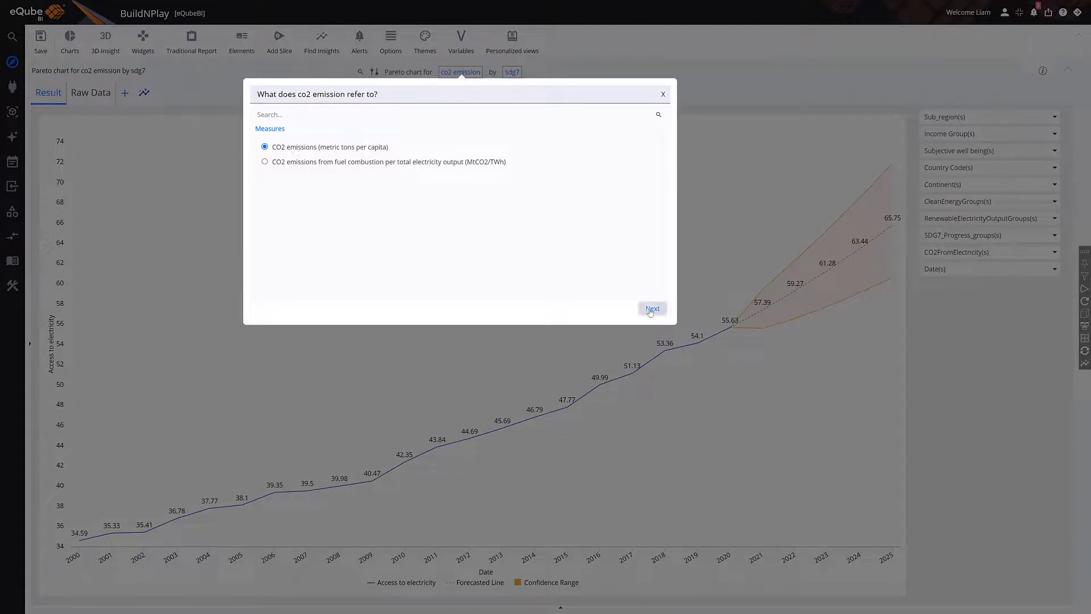
left_click(651, 308)
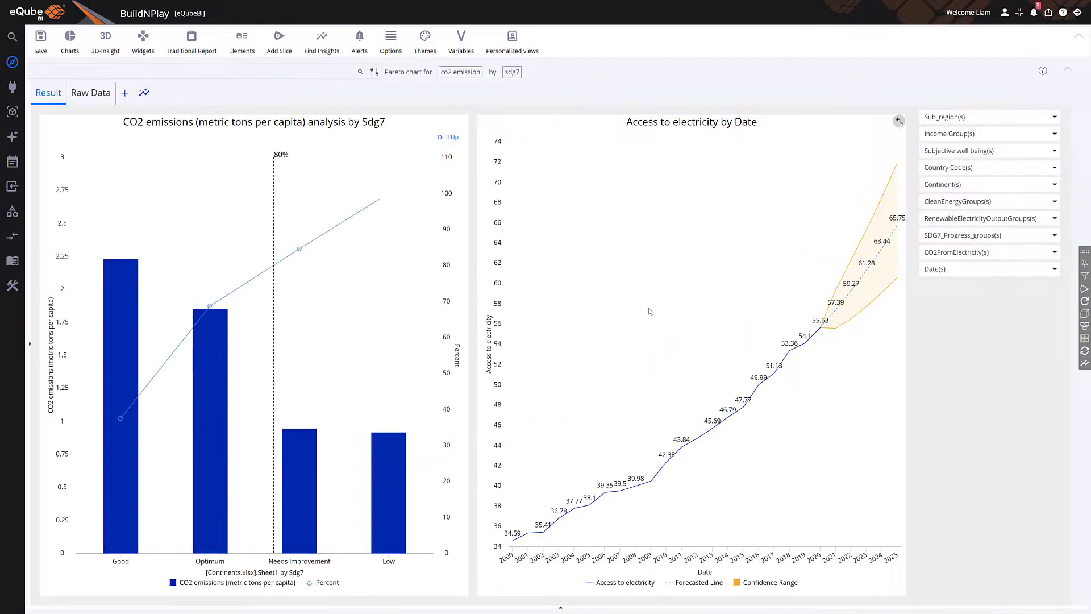